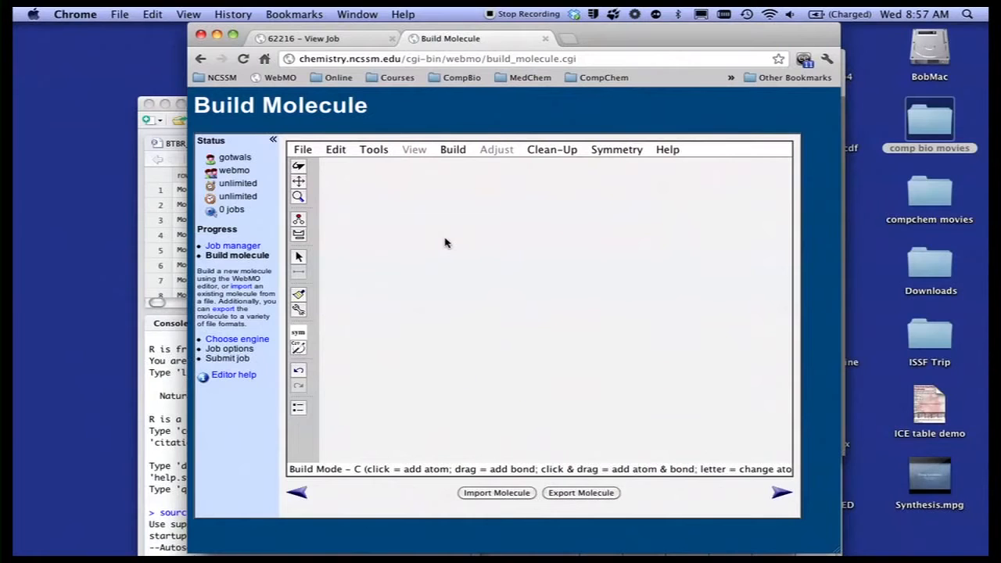
{"action": "mouse_move", "coordinate": [446, 178]}
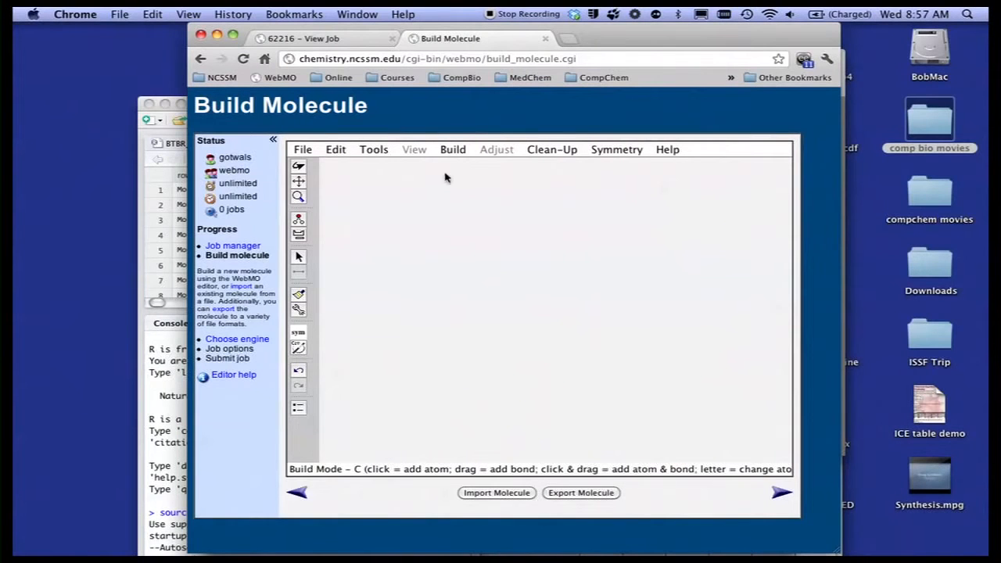
Build formaldehyde (C=O plus two hydrogens) and confirm its C2v point group.
{"action": "left_click", "coordinate": [508, 269]}
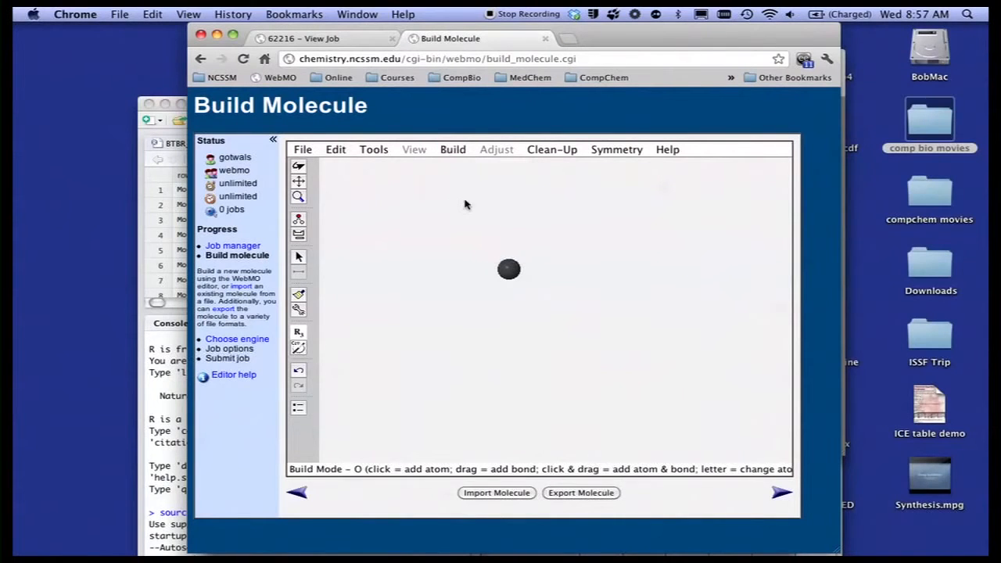
{"action": "left_click_drag", "start_coordinate": [508, 269], "coordinate": [506, 219]}
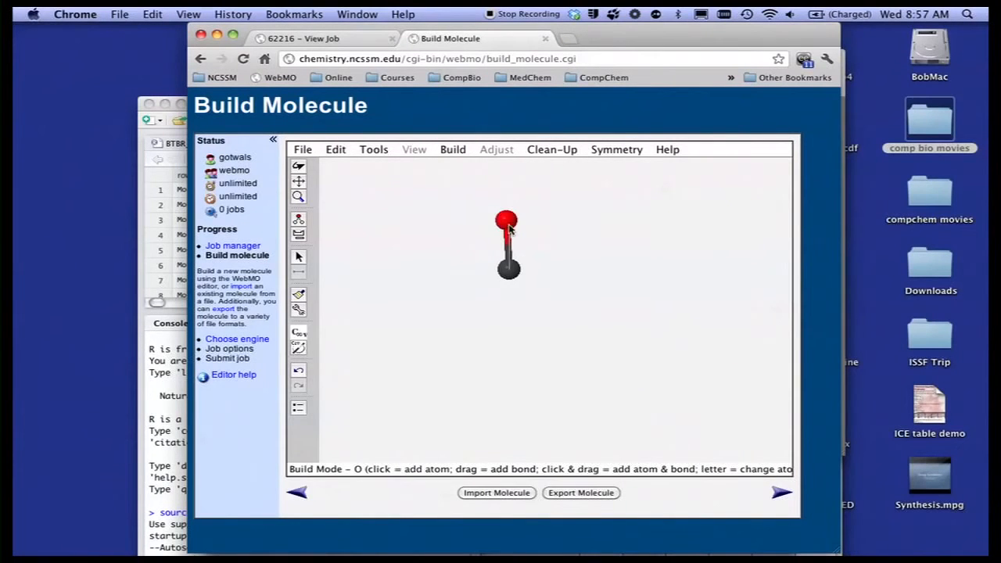
{"action": "left_click", "coordinate": [552, 149]}
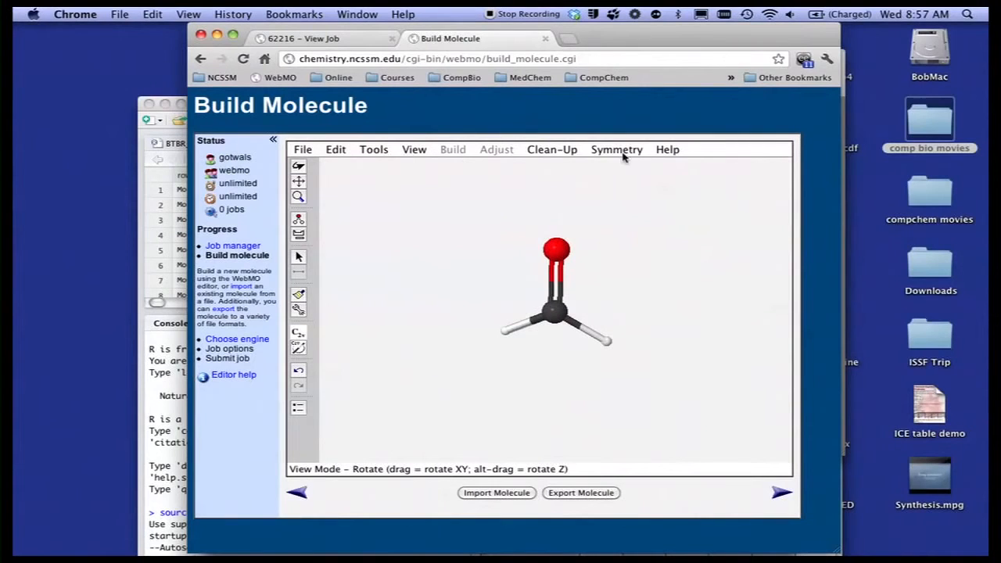
{"action": "left_click", "coordinate": [616, 149]}
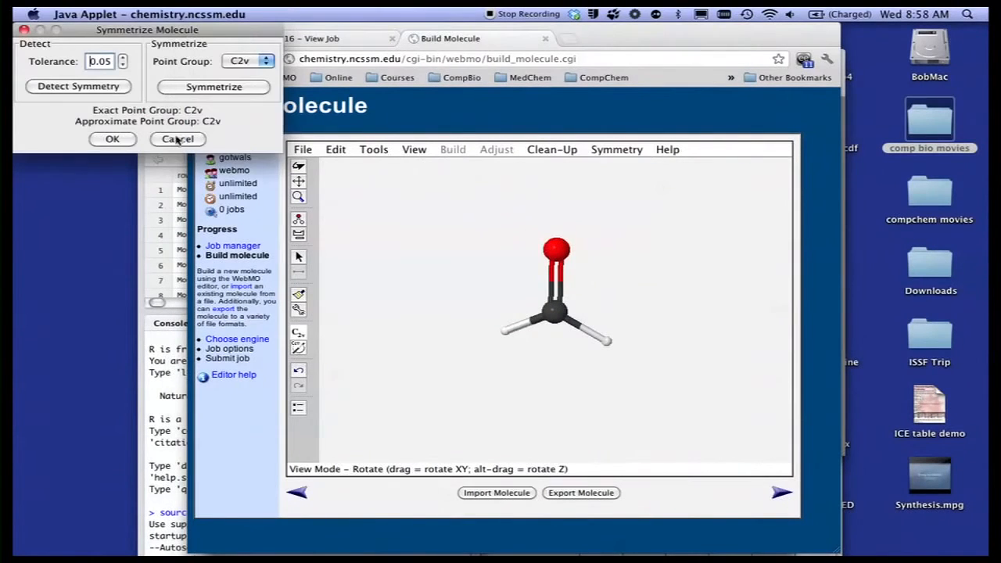
{"action": "left_click", "coordinate": [178, 139]}
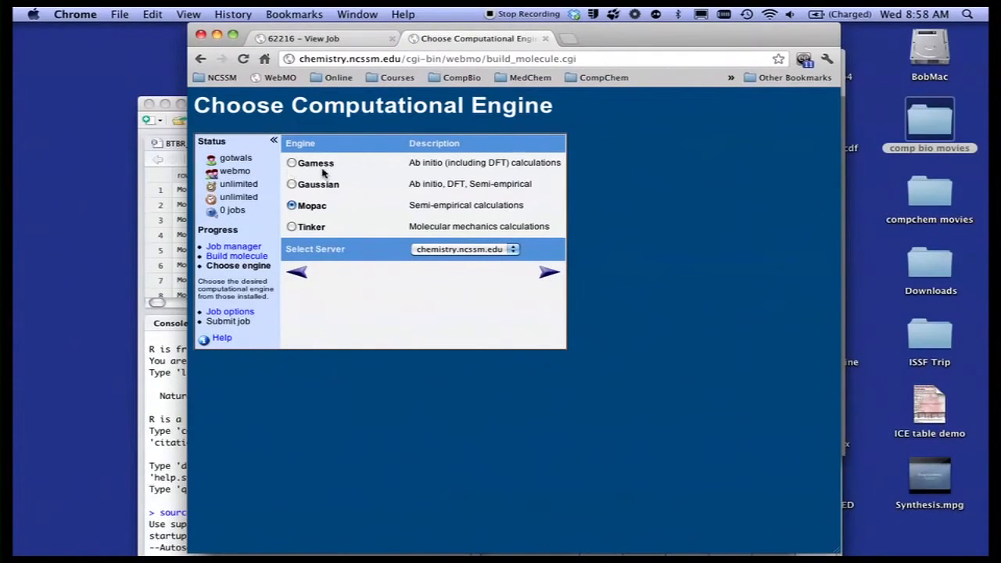
{"action": "mouse_move", "coordinate": [321, 221]}
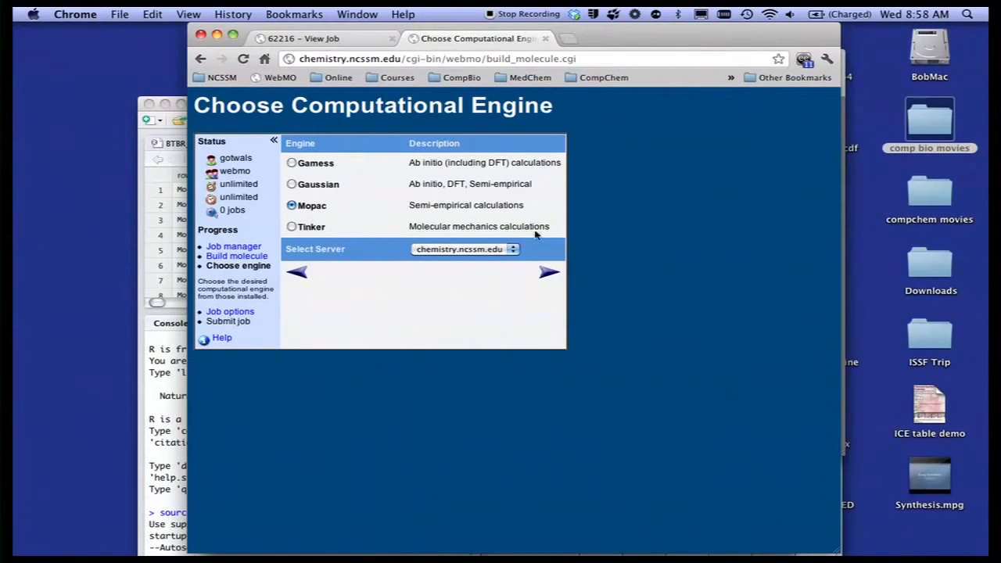
{"action": "mouse_move", "coordinate": [479, 168]}
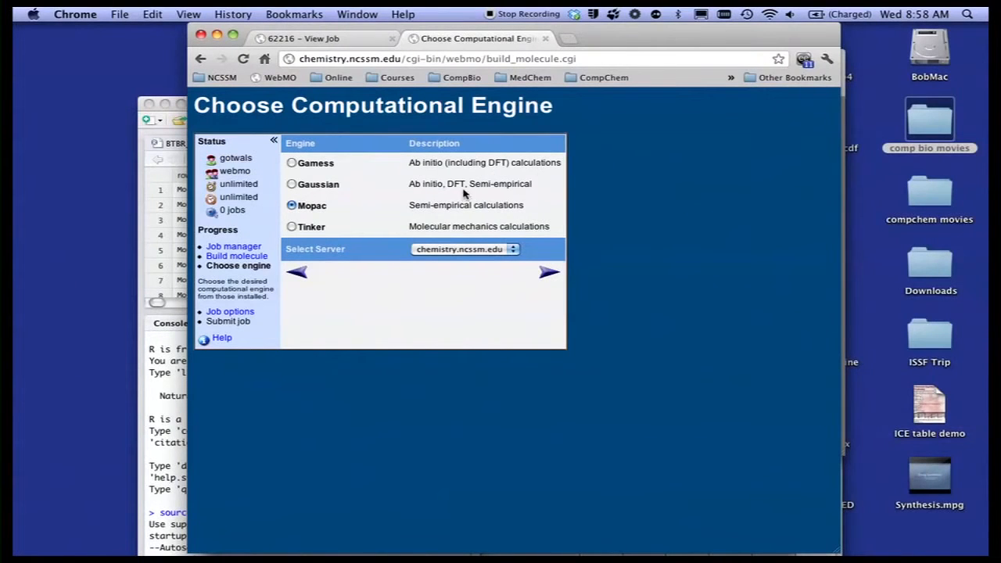
{"action": "mouse_move", "coordinate": [531, 197]}
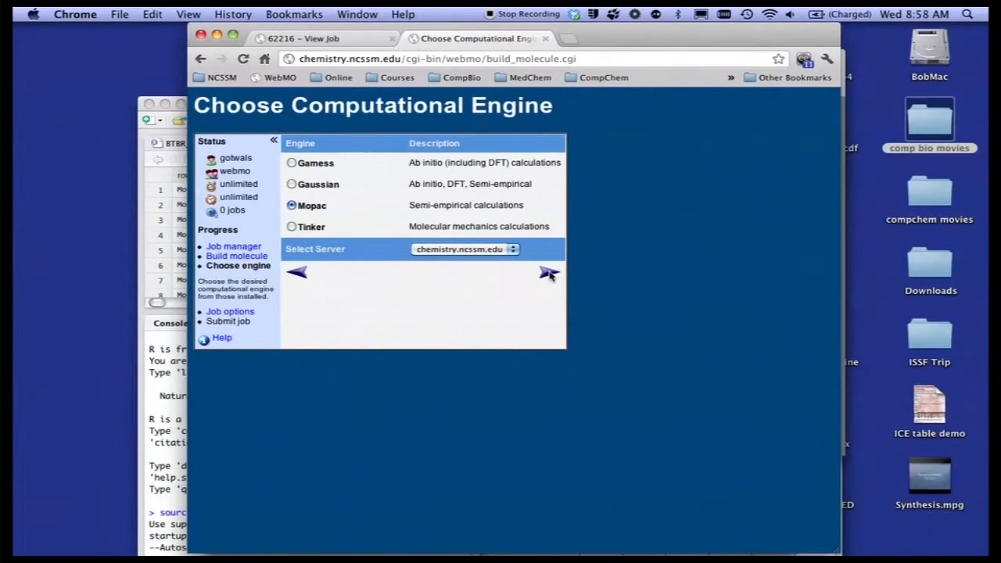
Keep Mopac as the engine and proceed to its job options.
{"action": "left_click", "coordinate": [547, 272]}
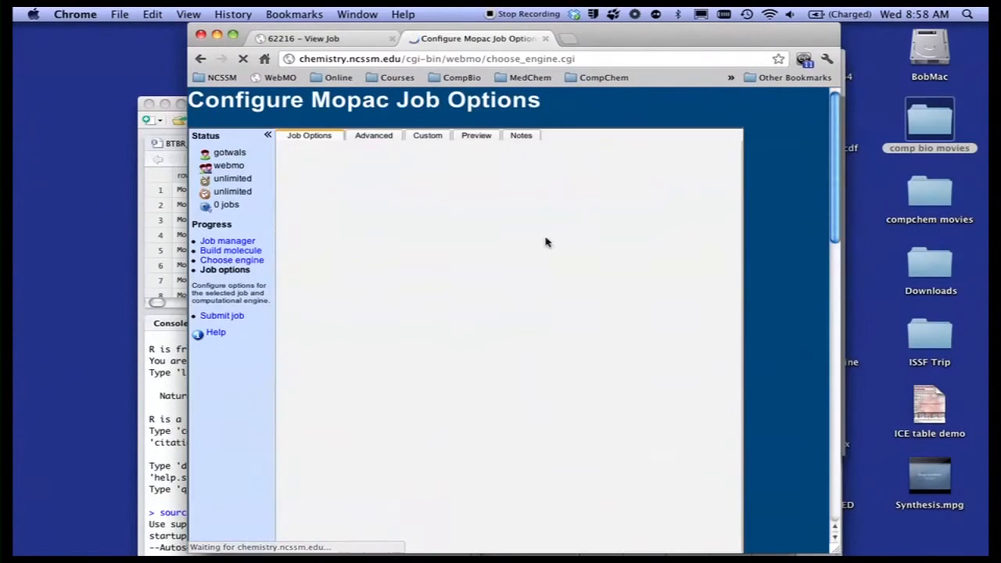
{"action": "left_click", "coordinate": [422, 179]}
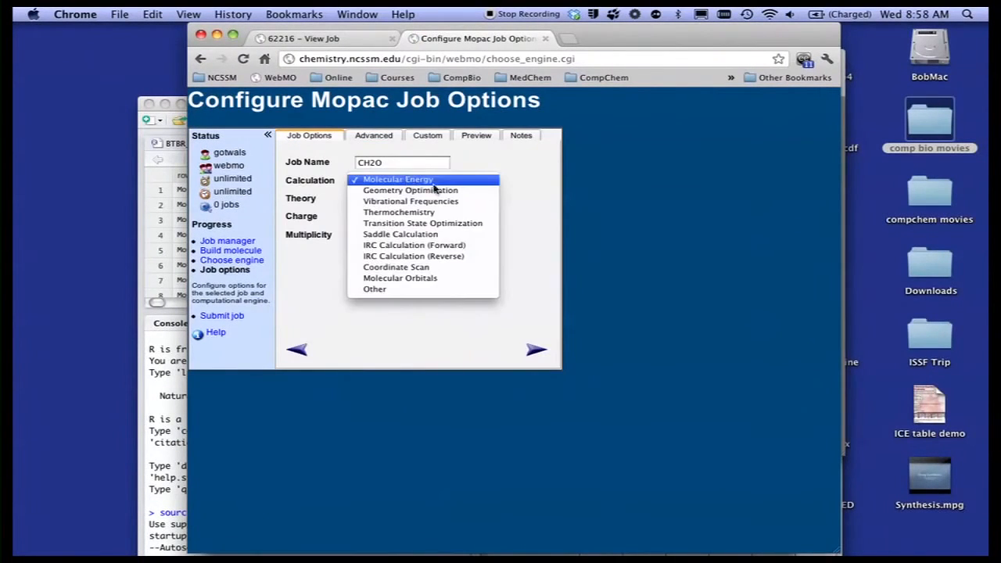
{"action": "mouse_move", "coordinate": [411, 190]}
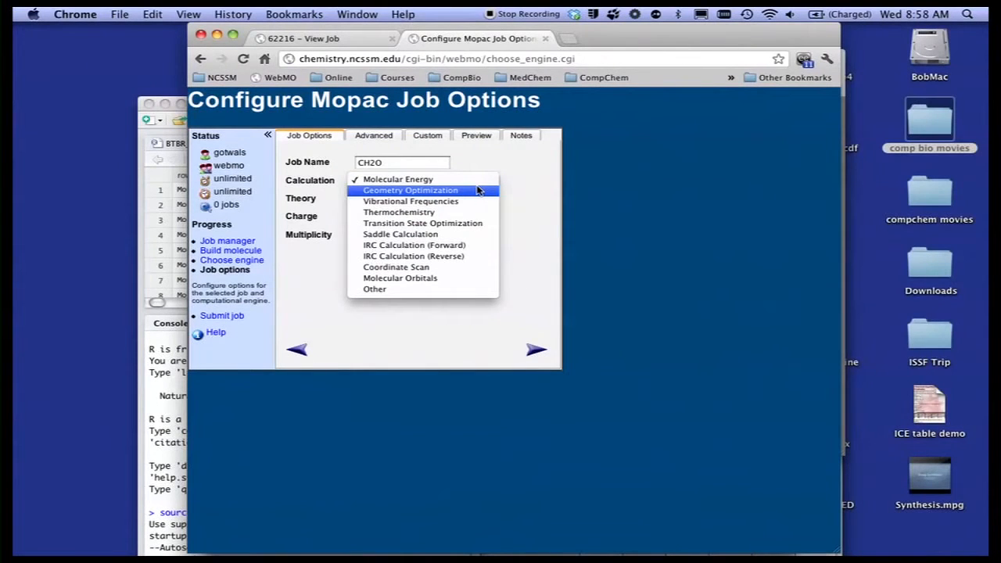
{"action": "mouse_move", "coordinate": [467, 195]}
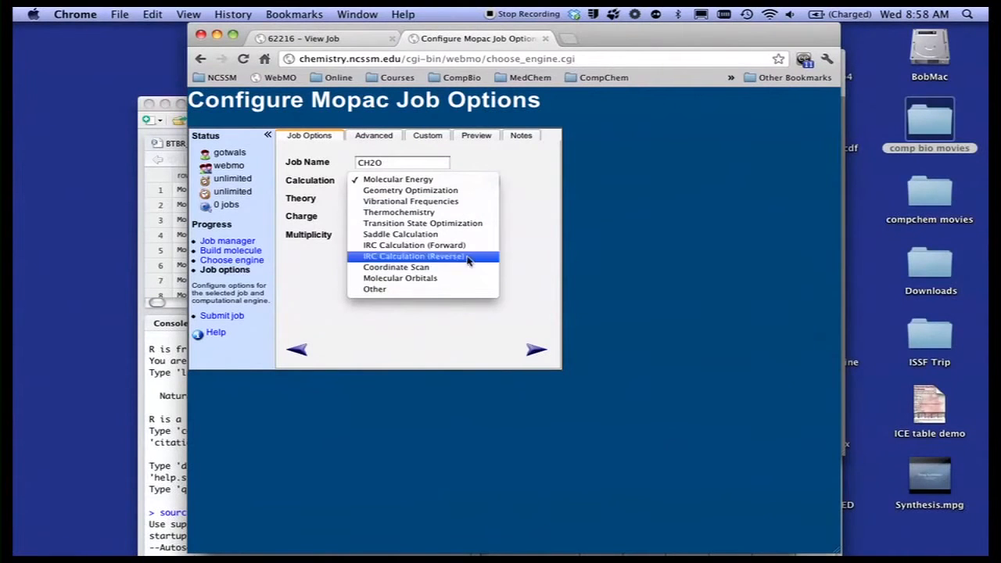
{"action": "left_click", "coordinate": [398, 179]}
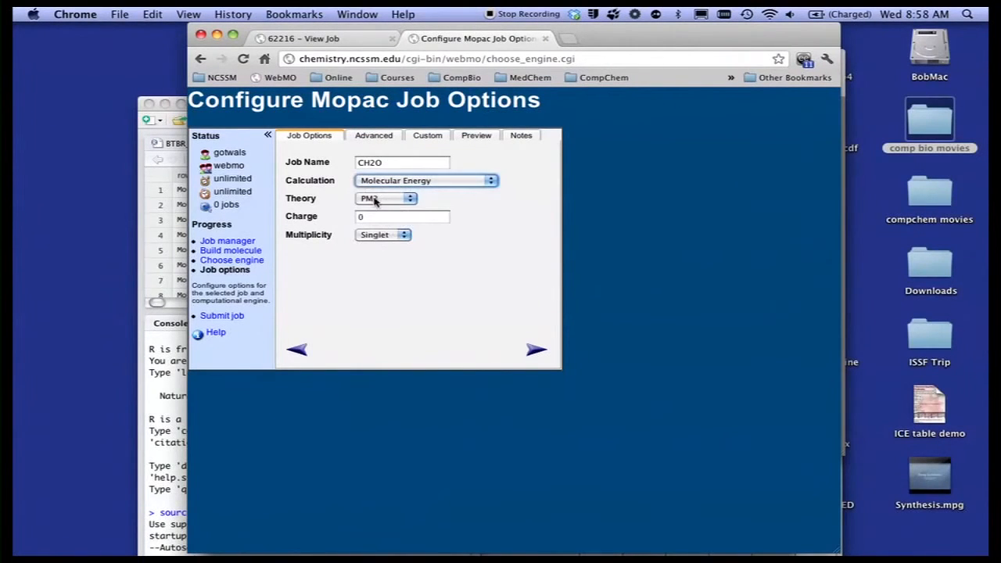
{"action": "left_click", "coordinate": [385, 197]}
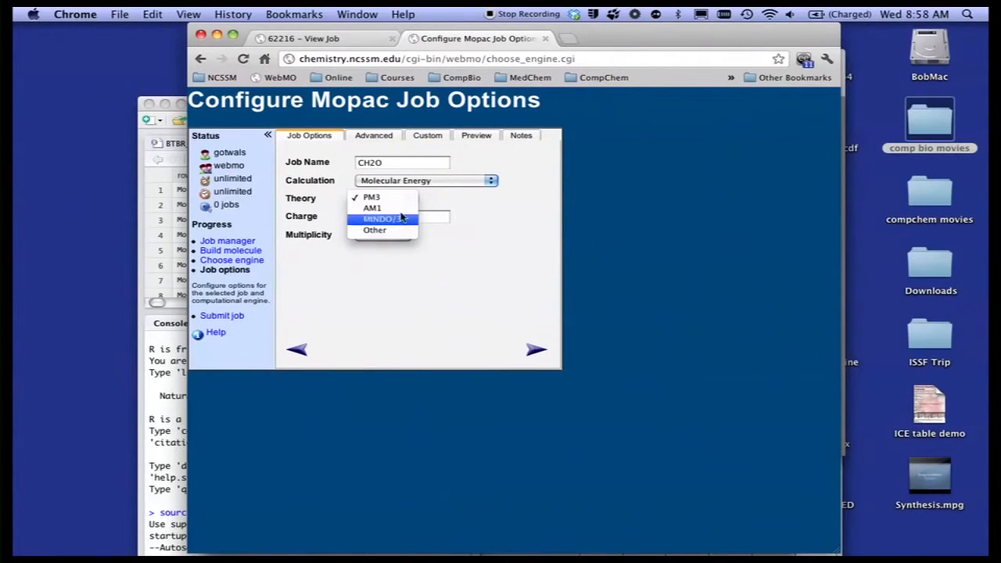
{"action": "mouse_move", "coordinate": [375, 230]}
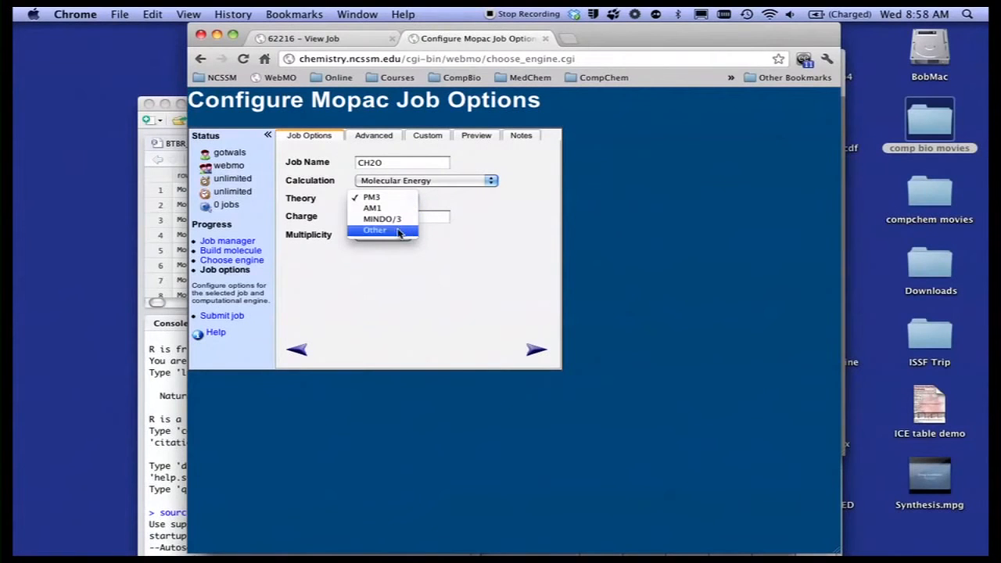
{"action": "mouse_move", "coordinate": [381, 207]}
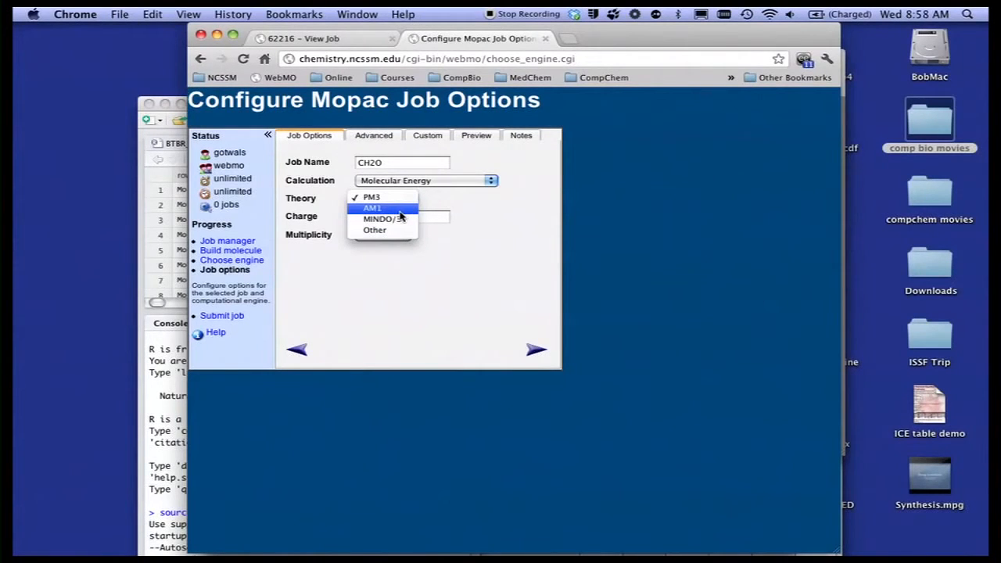
{"action": "left_click", "coordinate": [371, 197]}
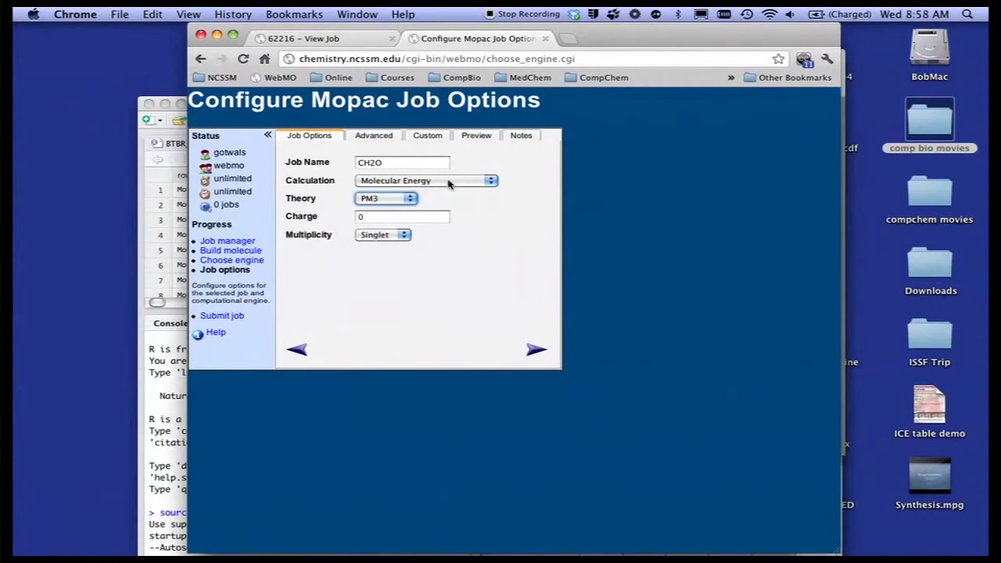
{"action": "left_click", "coordinate": [426, 181]}
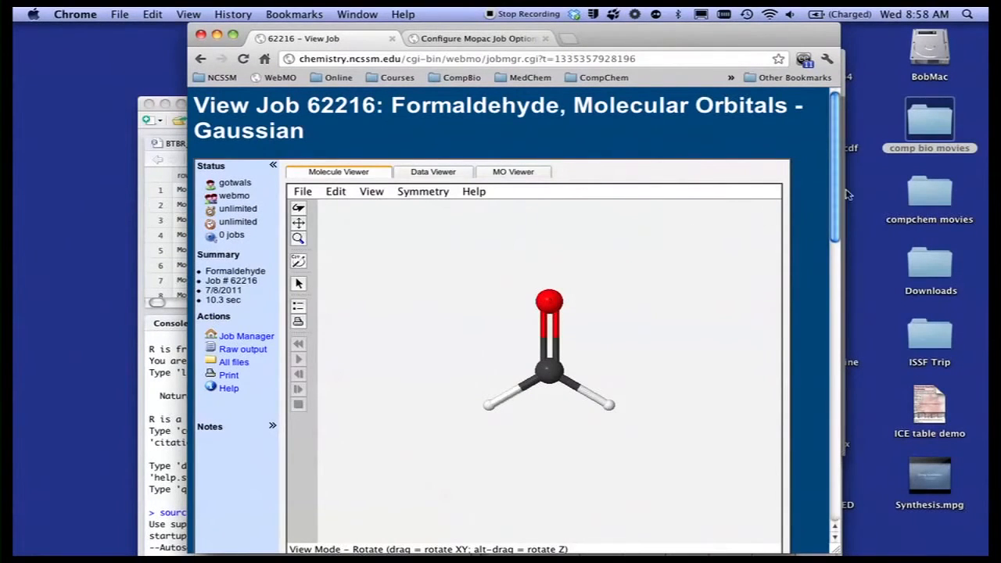
Scroll through the formaldehyde Gaussian job's Calculated Quantities.
{"action": "scroll", "scroll_direction": "down", "scroll_amount": 3}
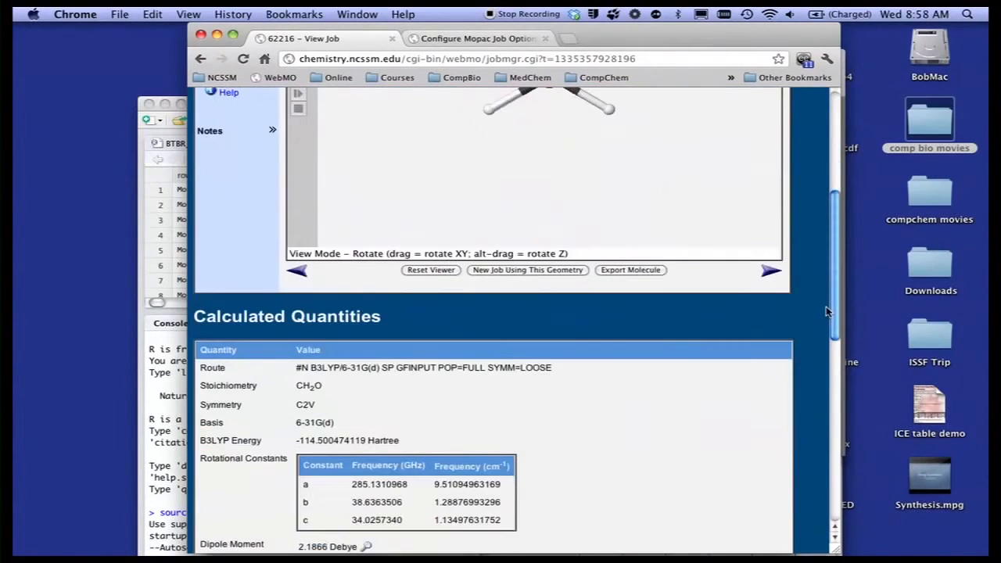
{"action": "scroll", "scroll_direction": "down", "scroll_amount": 3}
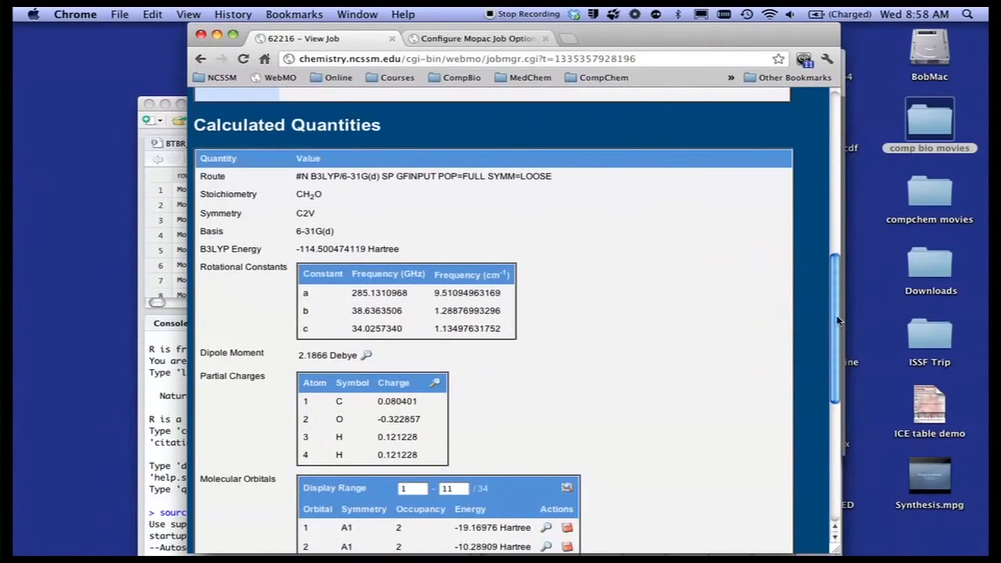
{"action": "scroll", "scroll_direction": "down", "scroll_amount": 3}
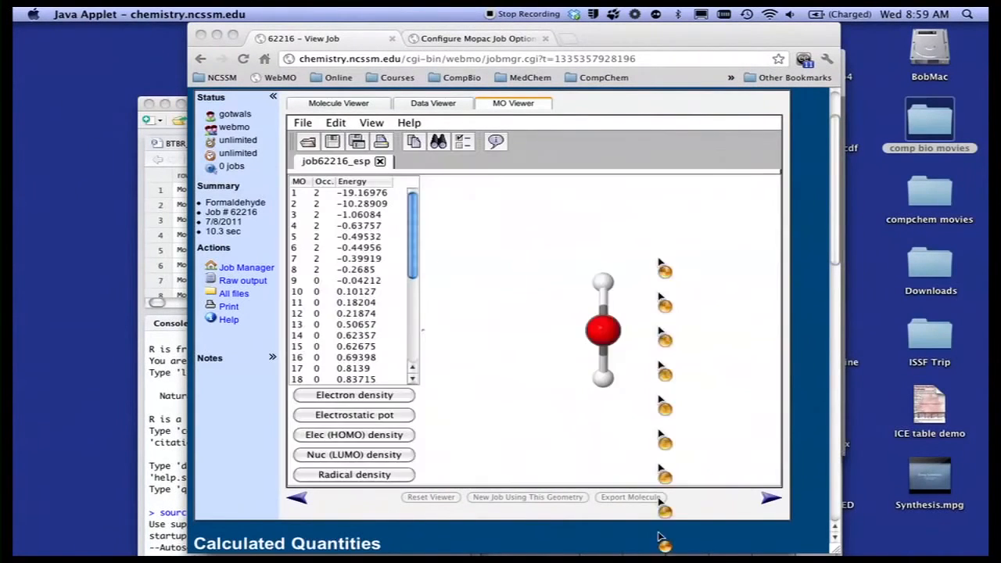
Show and rotate formaldehyde's ESP surface, then rotate the orbital 7 view.
{"action": "left_click", "coordinate": [353, 414]}
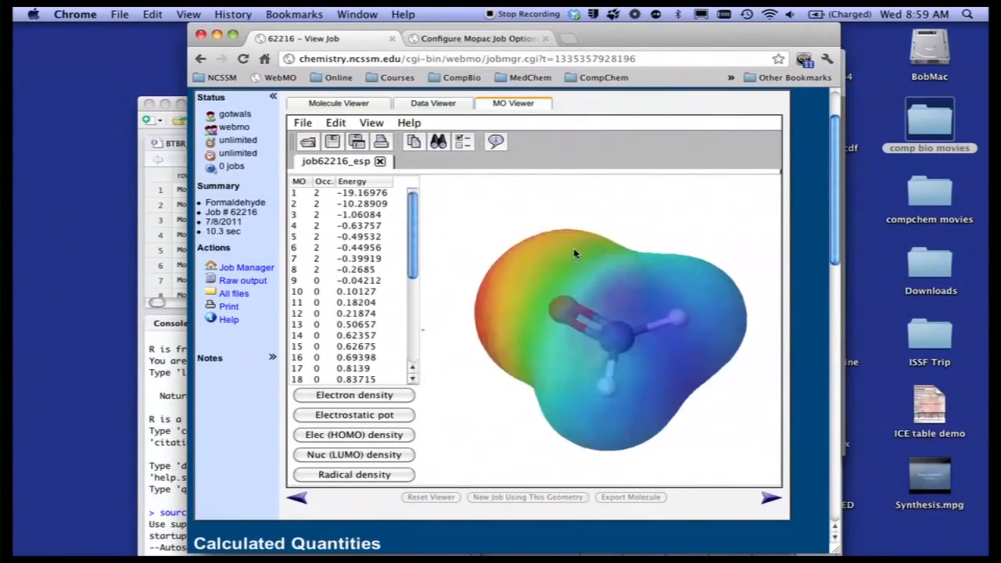
{"action": "left_click_drag", "start_coordinate": [575, 254], "coordinate": [590, 295]}
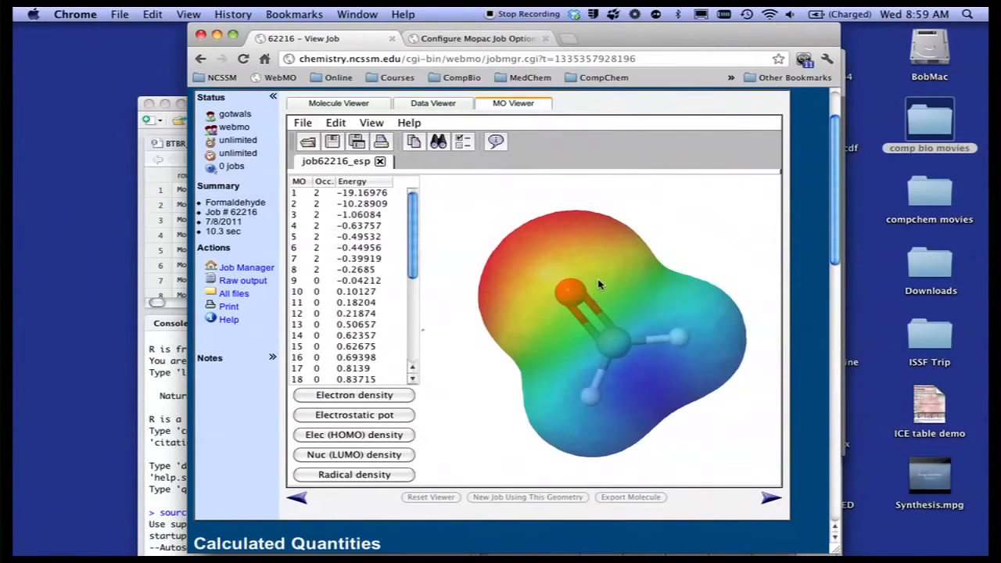
{"action": "mouse_move", "coordinate": [633, 253]}
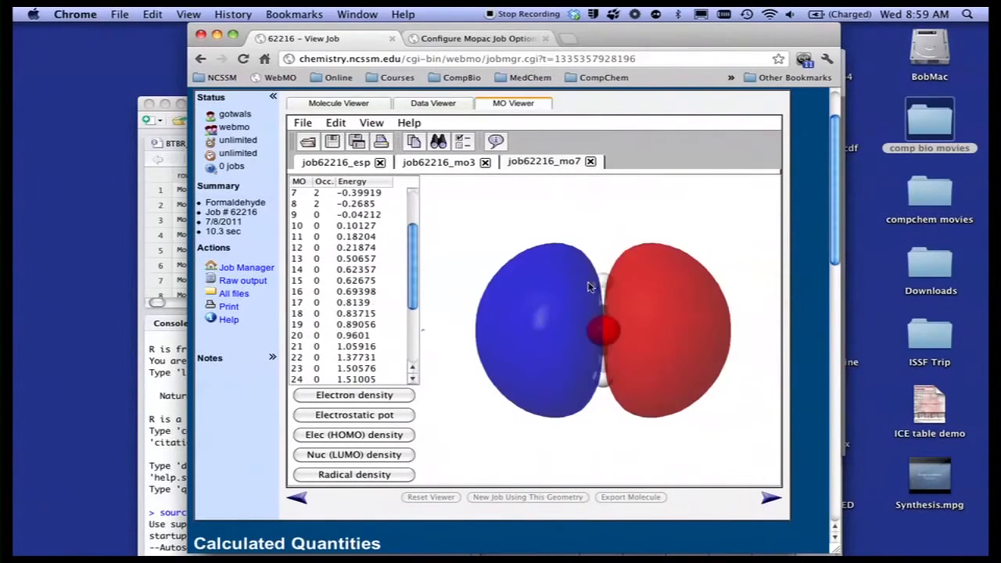
{"action": "left_click_drag", "start_coordinate": [590, 286], "coordinate": [590, 227]}
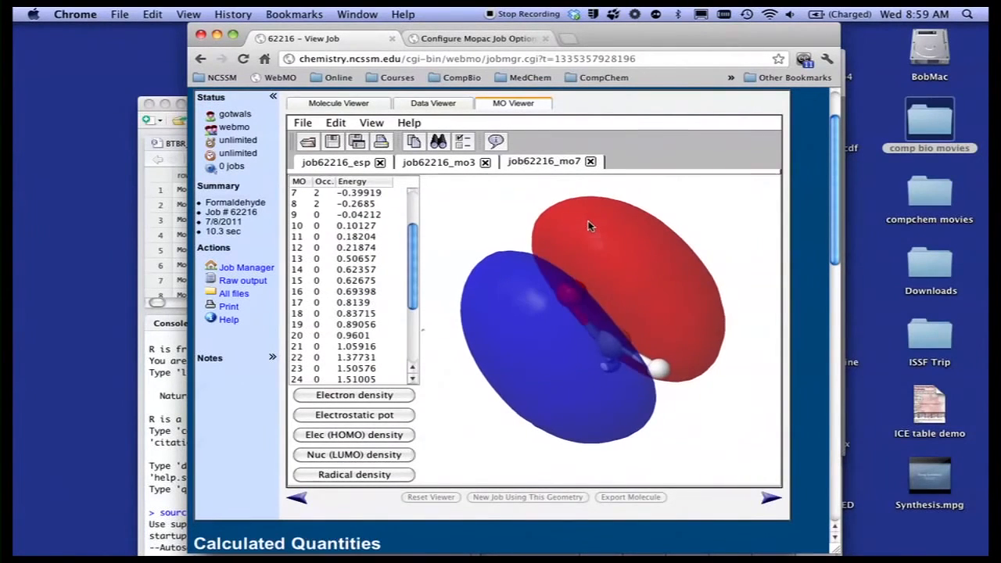
{"action": "mouse_move", "coordinate": [624, 229]}
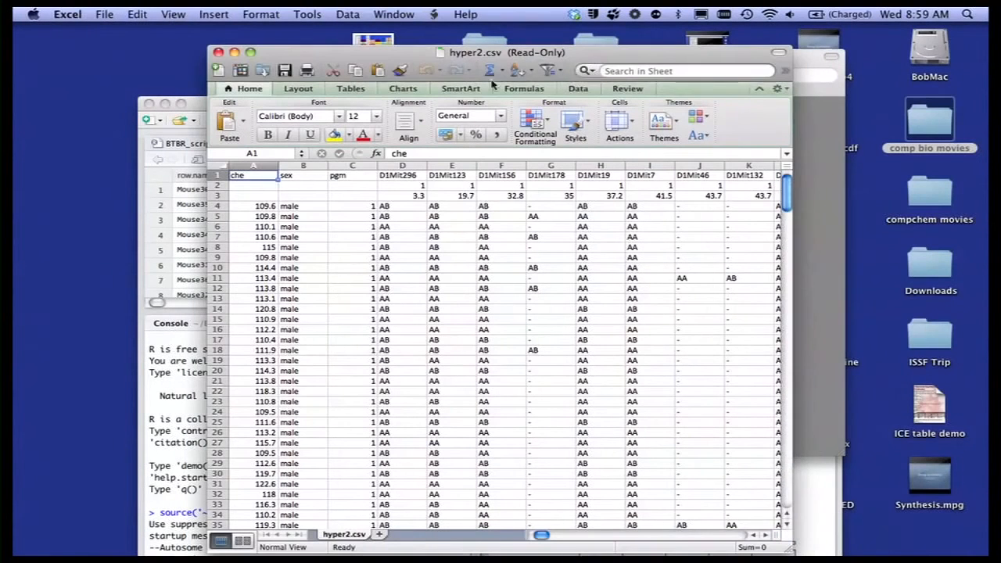
Change header cell A1 from 'che' to 'bp' and review the hyper2.csv rows.
{"action": "scroll", "scroll_direction": "down", "scroll_amount": 3}
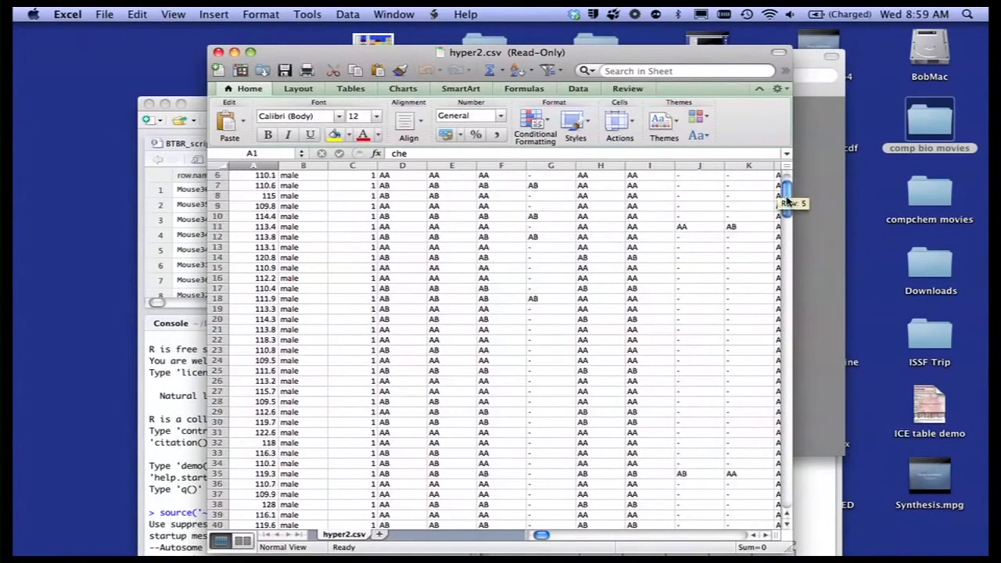
{"action": "scroll", "scroll_direction": "up", "scroll_amount": 3}
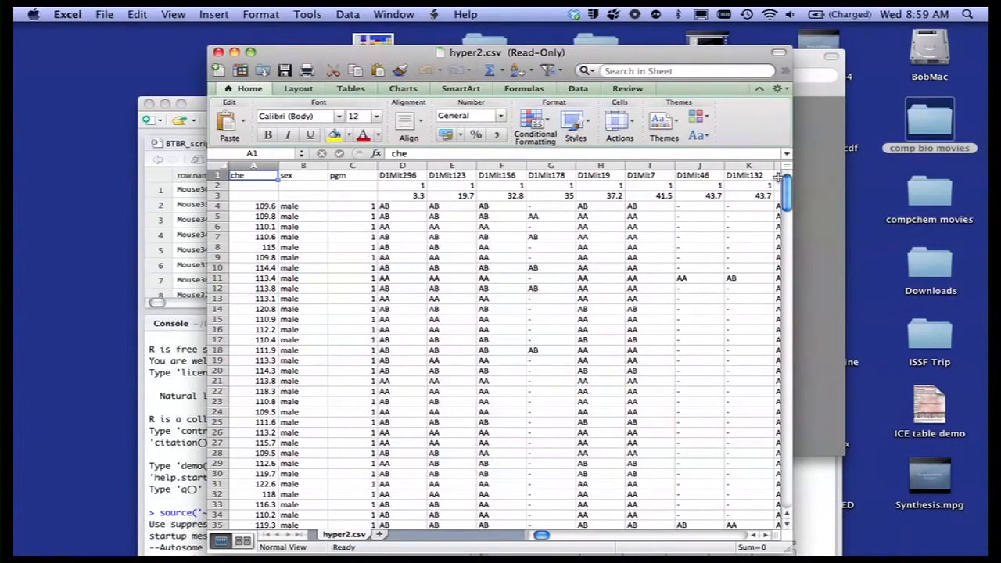
{"action": "left_click", "coordinate": [551, 226]}
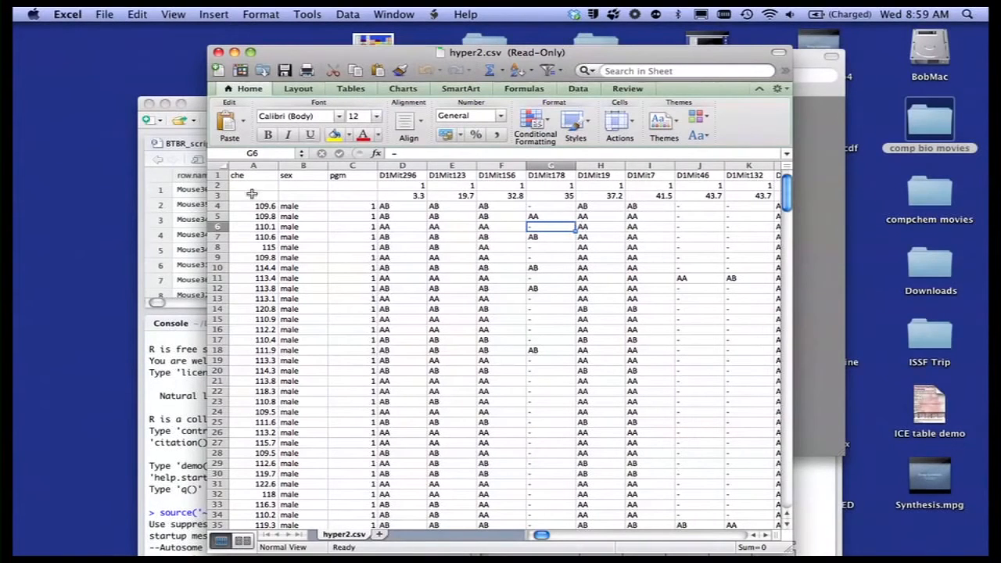
{"action": "left_click", "coordinate": [253, 175]}
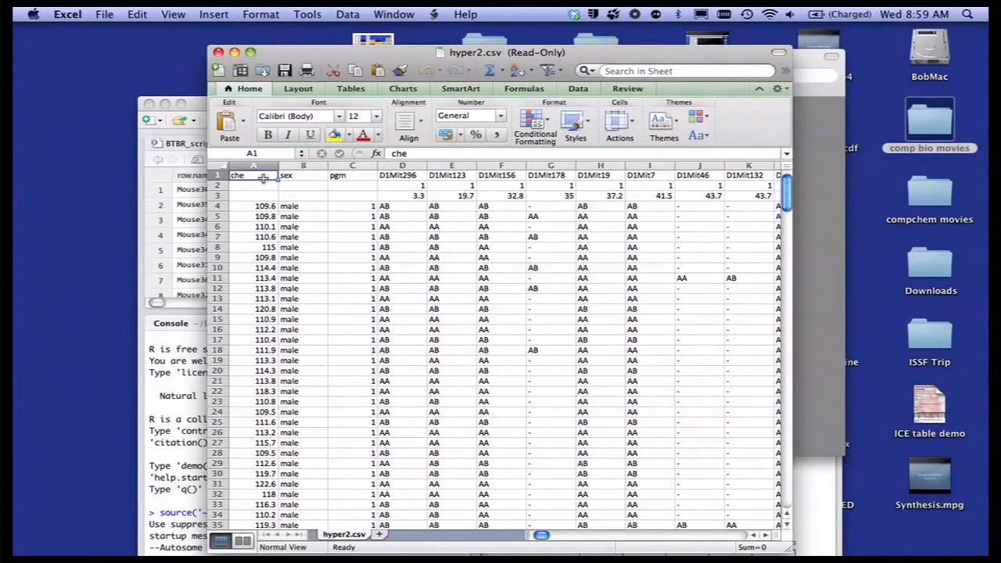
{"action": "left_click", "coordinate": [254, 185]}
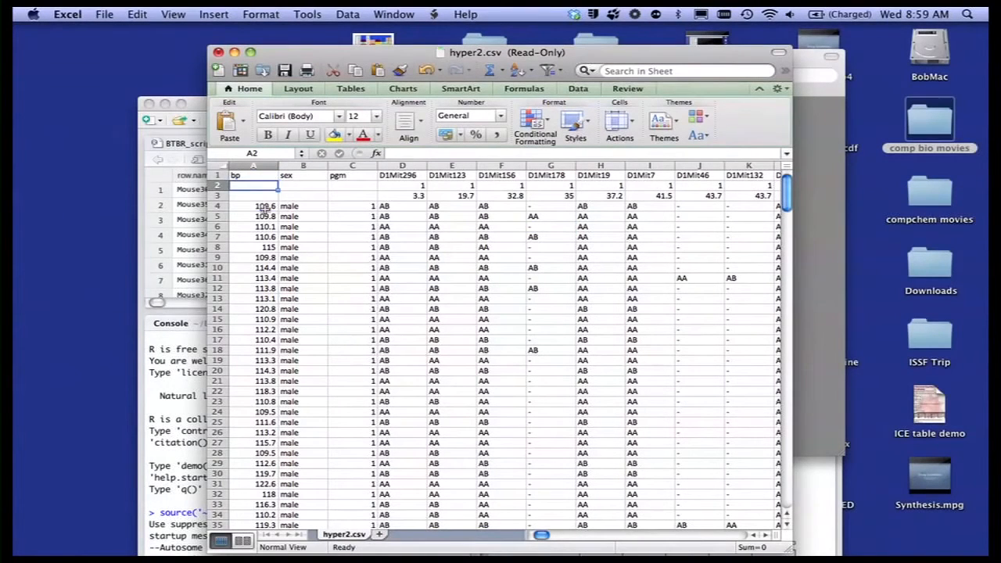
{"action": "left_click", "coordinate": [302, 205]}
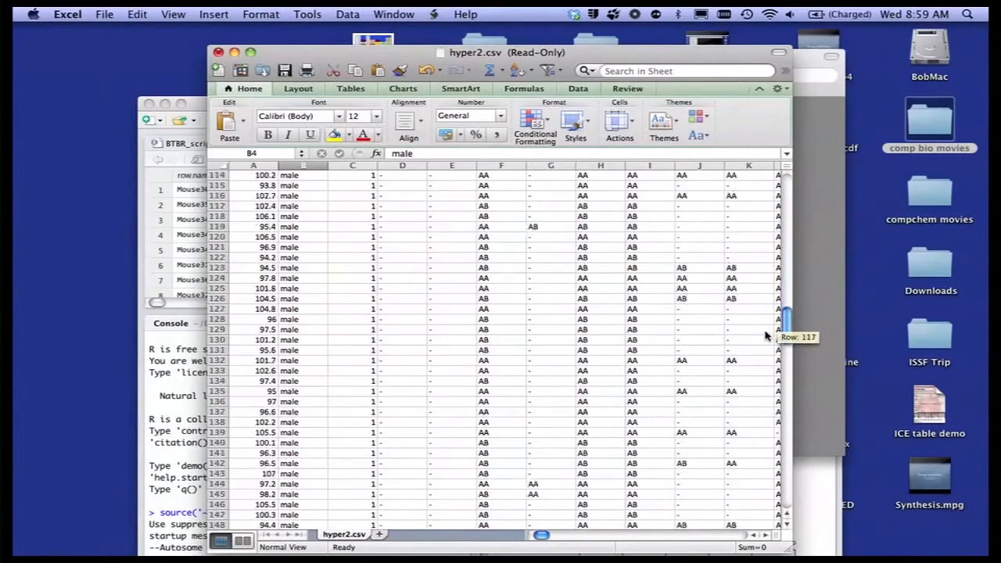
{"action": "scroll", "scroll_direction": "down", "scroll_amount": 3}
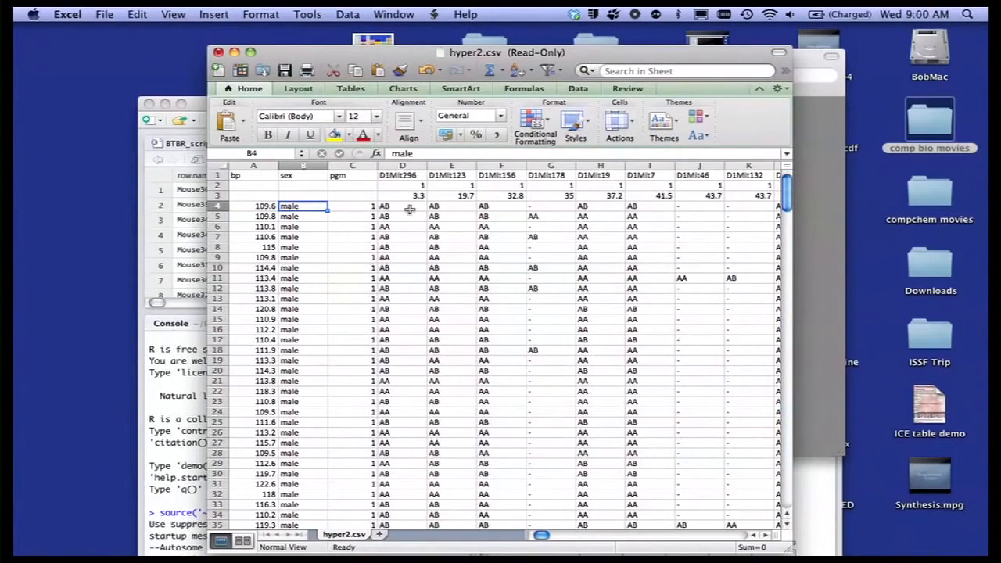
{"action": "left_click", "coordinate": [401, 206]}
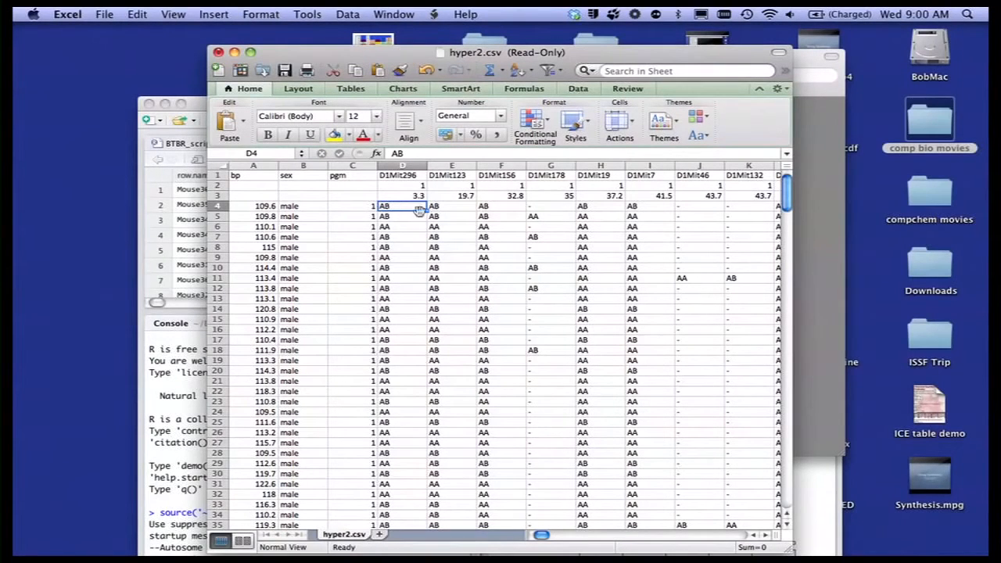
{"action": "left_click", "coordinate": [599, 236]}
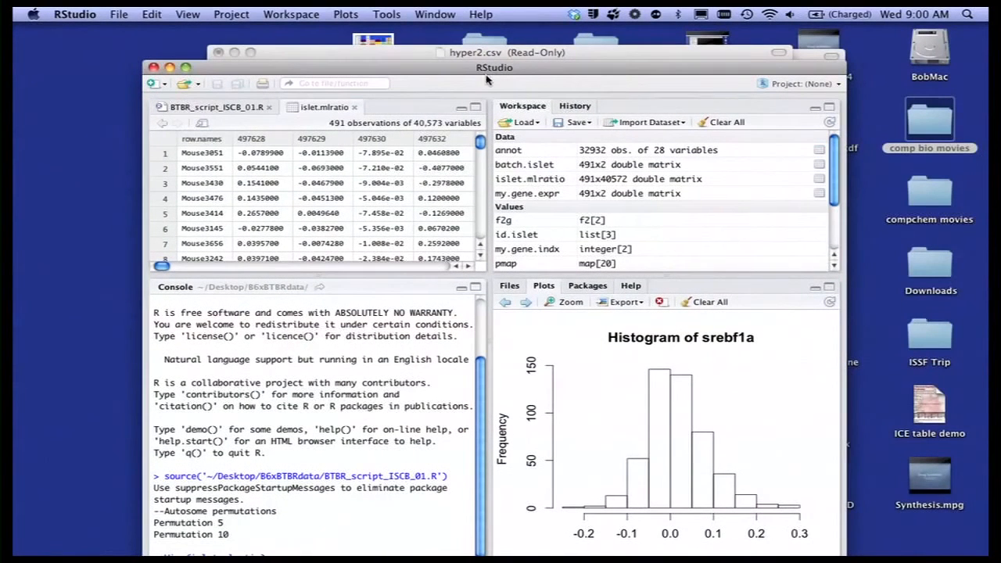
{"action": "mouse_move", "coordinate": [226, 113]}
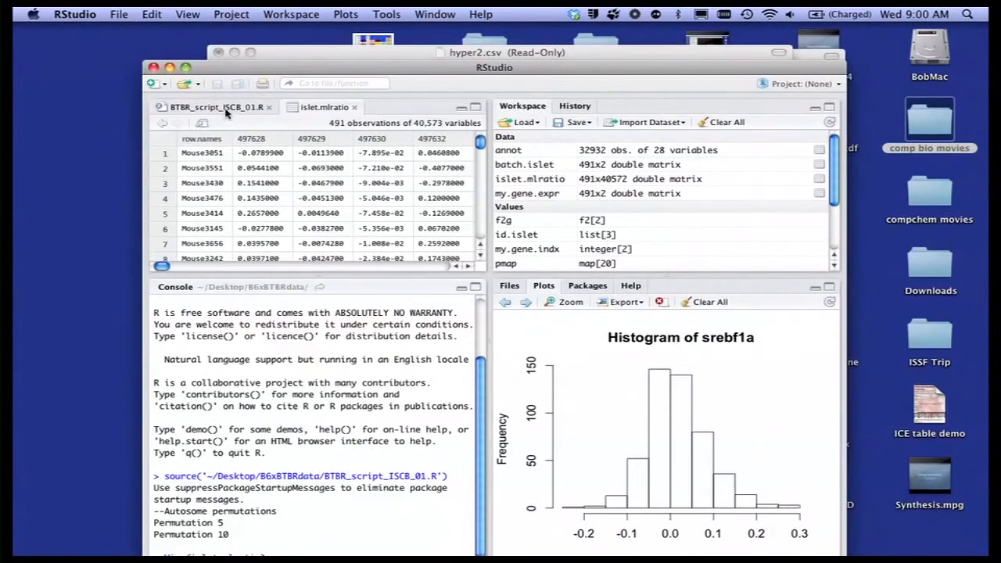
Show BTBR_script_ISCB_01.R, scrolled to the genotype subsetting and probe annotation lines.
{"action": "left_click", "coordinate": [215, 107]}
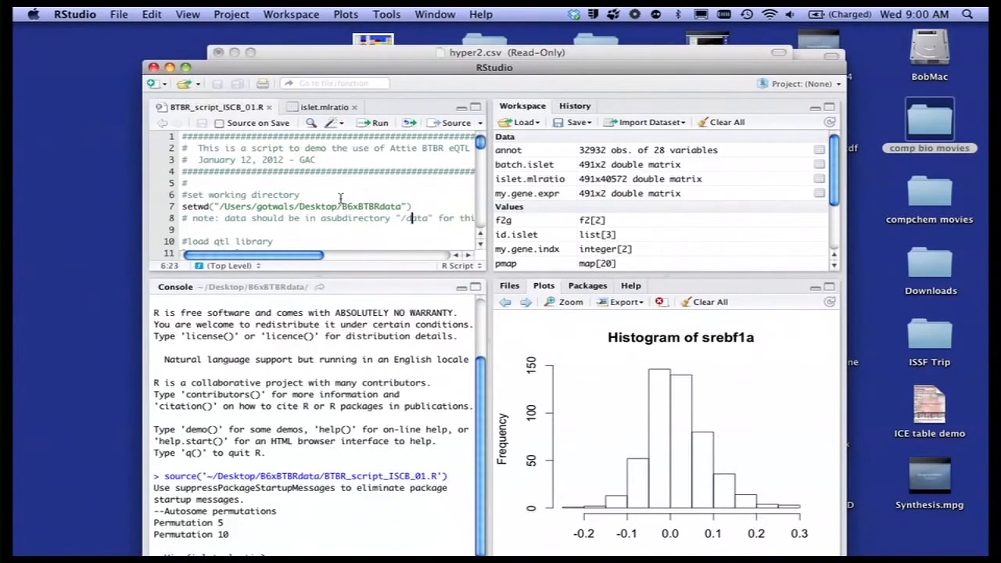
{"action": "scroll", "scroll_direction": "down", "scroll_amount": 3}
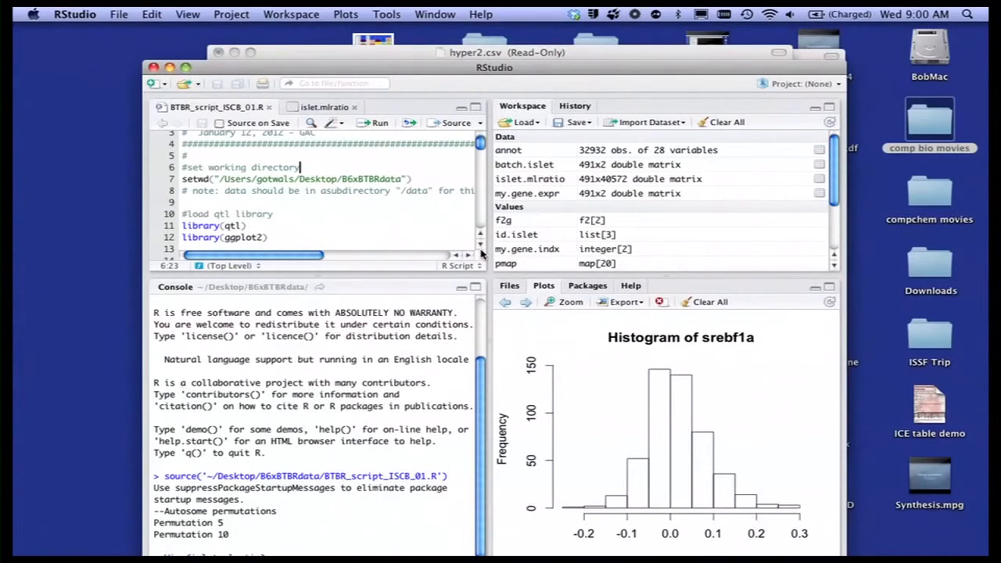
{"action": "scroll", "scroll_direction": "down", "scroll_amount": 3}
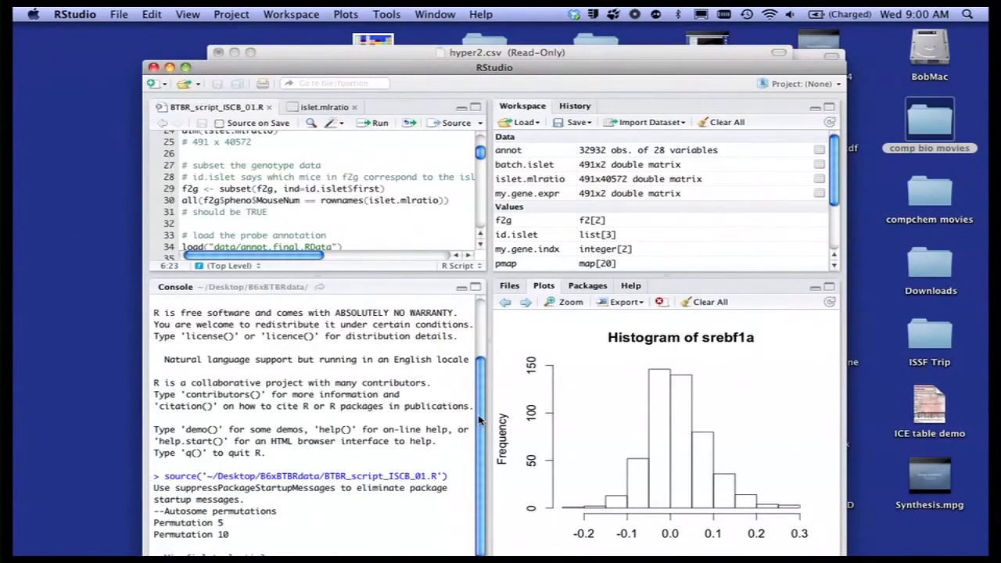
{"action": "mouse_move", "coordinate": [801, 151]}
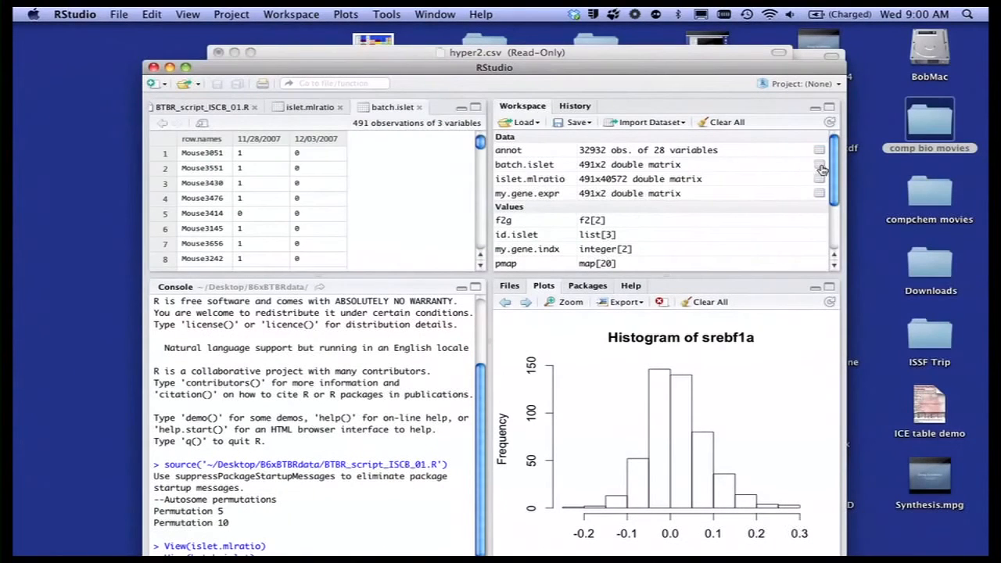
Review the Workspace list and step back through plot history to the Genetic map.
{"action": "scroll", "scroll_direction": "down", "scroll_amount": 3}
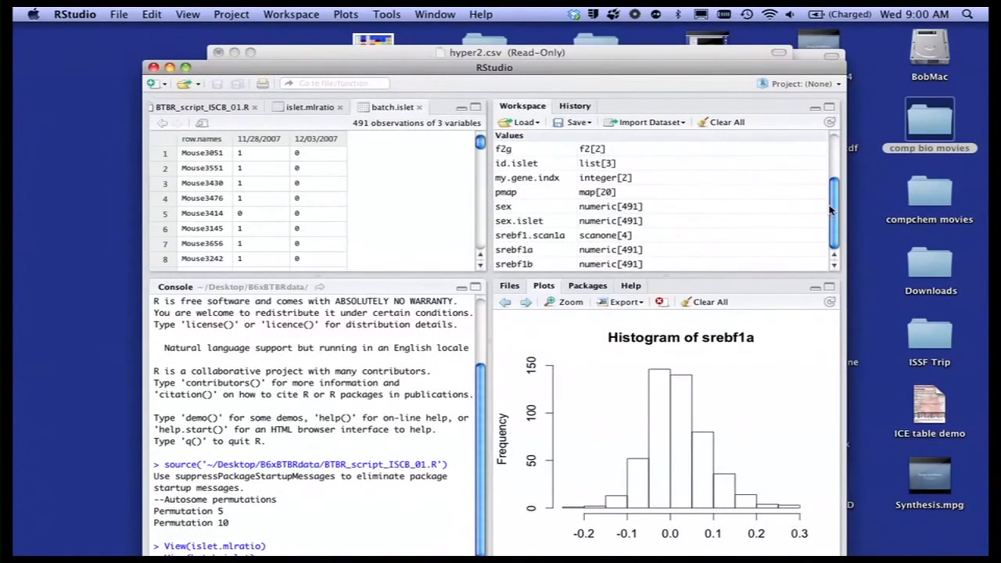
{"action": "scroll", "scroll_direction": "up", "scroll_amount": 3}
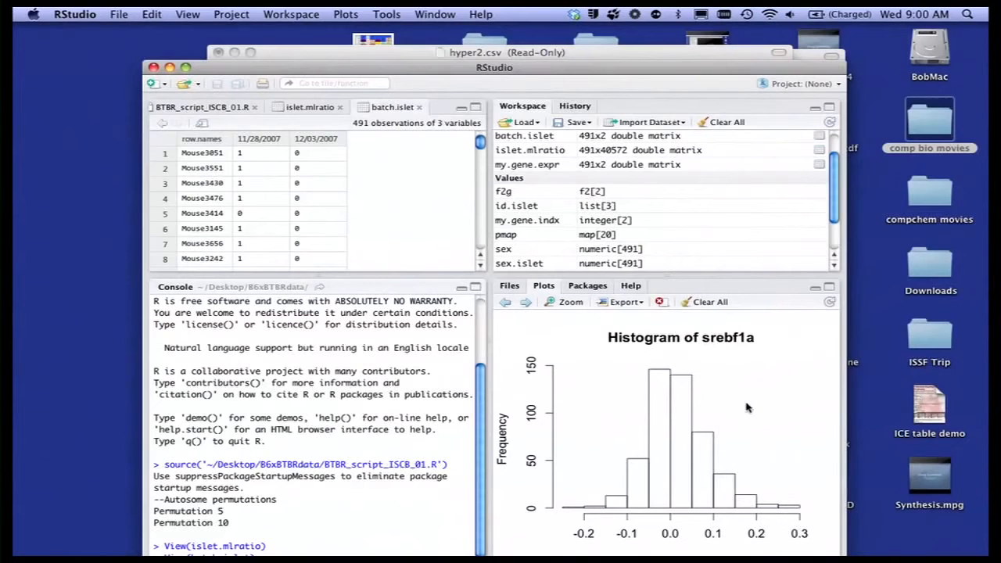
{"action": "mouse_move", "coordinate": [696, 348]}
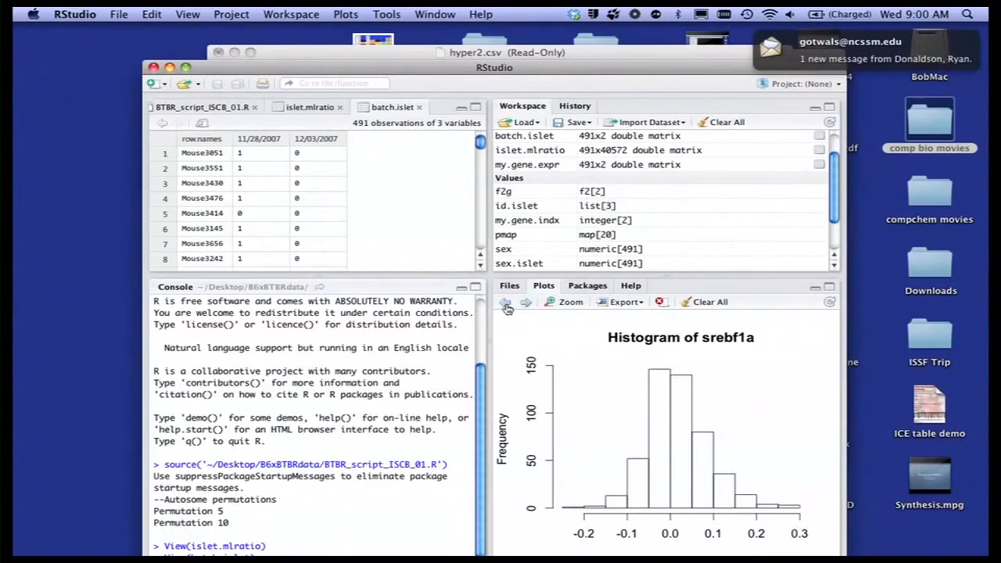
{"action": "left_click", "coordinate": [526, 302]}
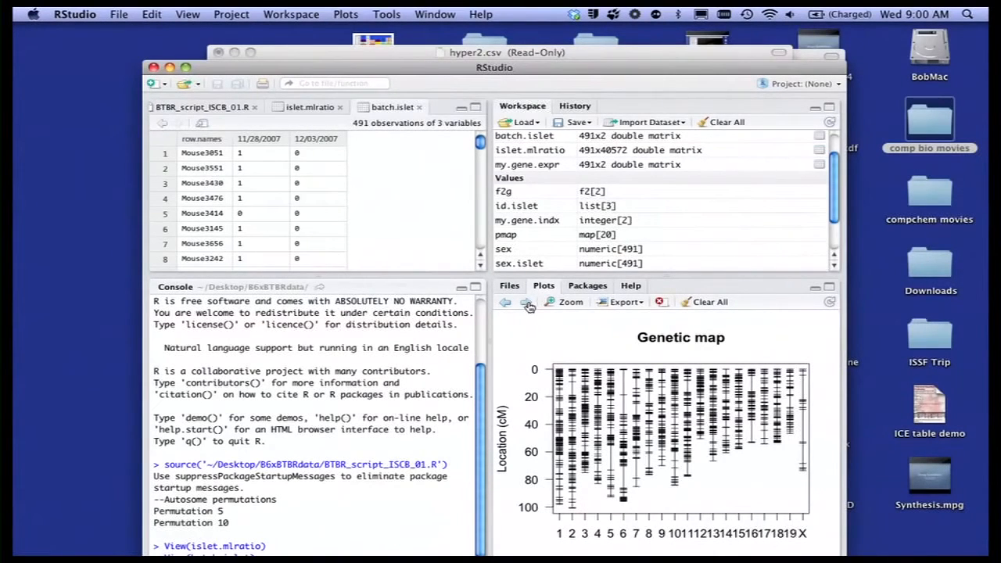
{"action": "left_click", "coordinate": [505, 302]}
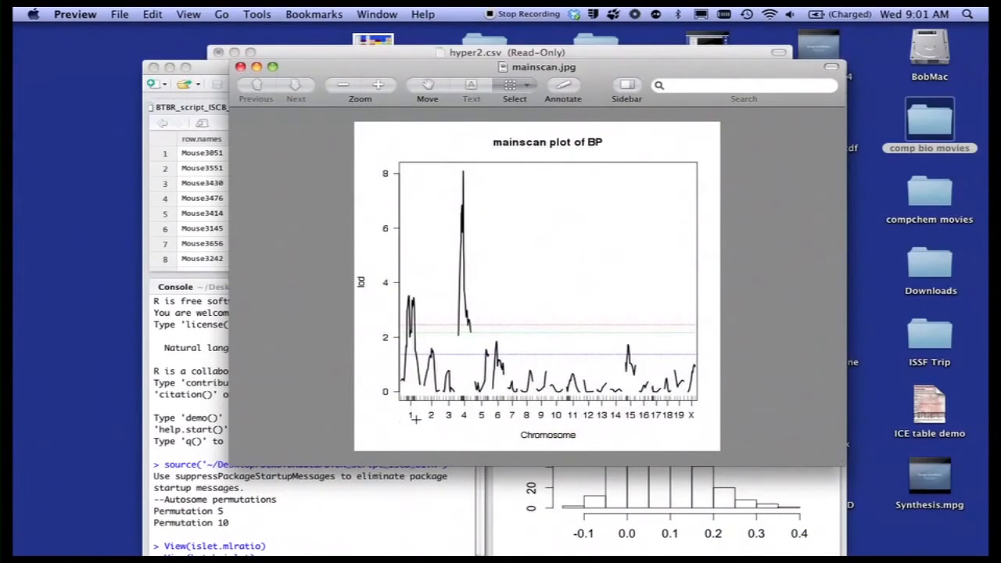
{"action": "mouse_move", "coordinate": [633, 405]}
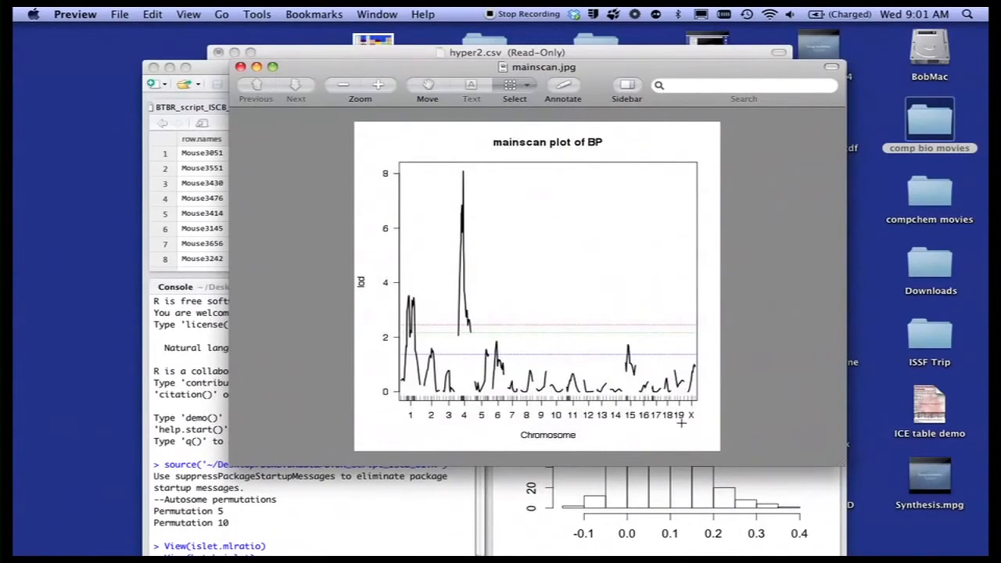
{"action": "mouse_move", "coordinate": [483, 313]}
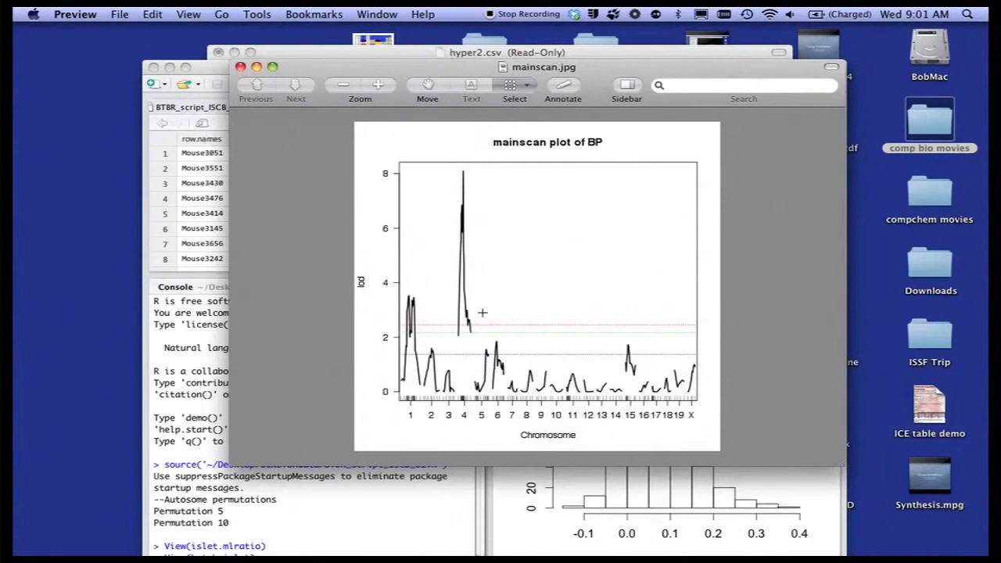
{"action": "mouse_move", "coordinate": [474, 240]}
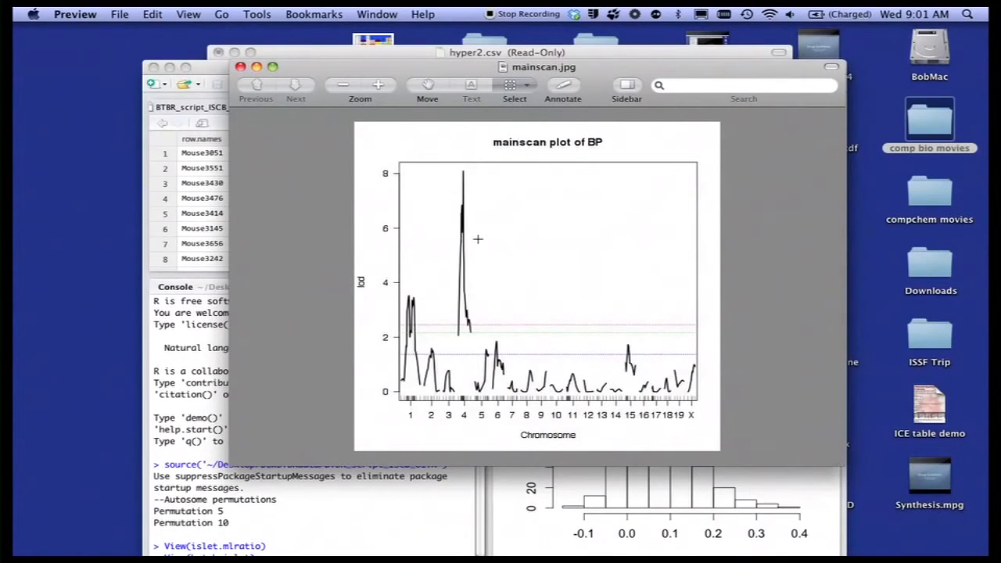
{"action": "mouse_move", "coordinate": [476, 312]}
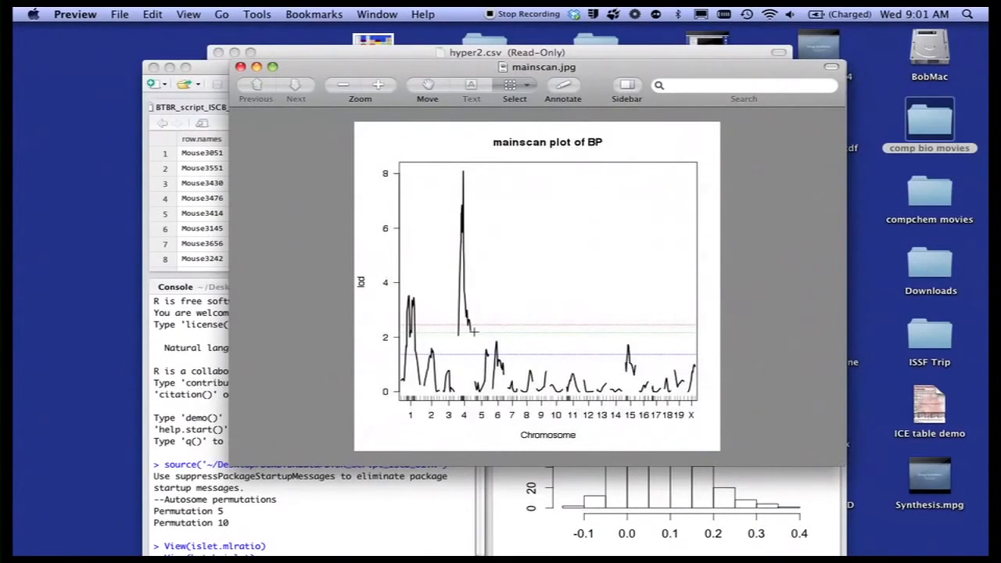
{"action": "mouse_move", "coordinate": [544, 288]}
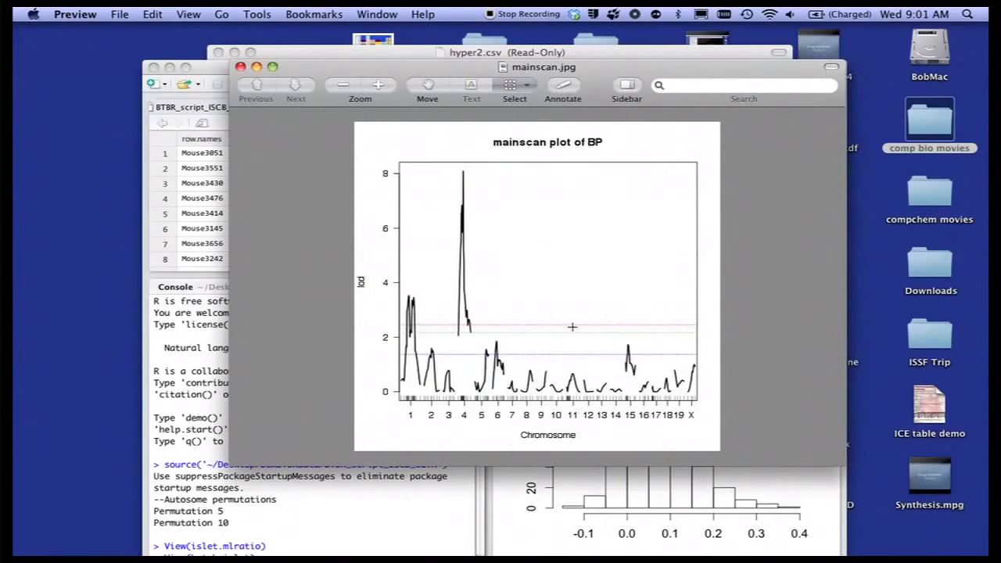
{"action": "mouse_move", "coordinate": [510, 283]}
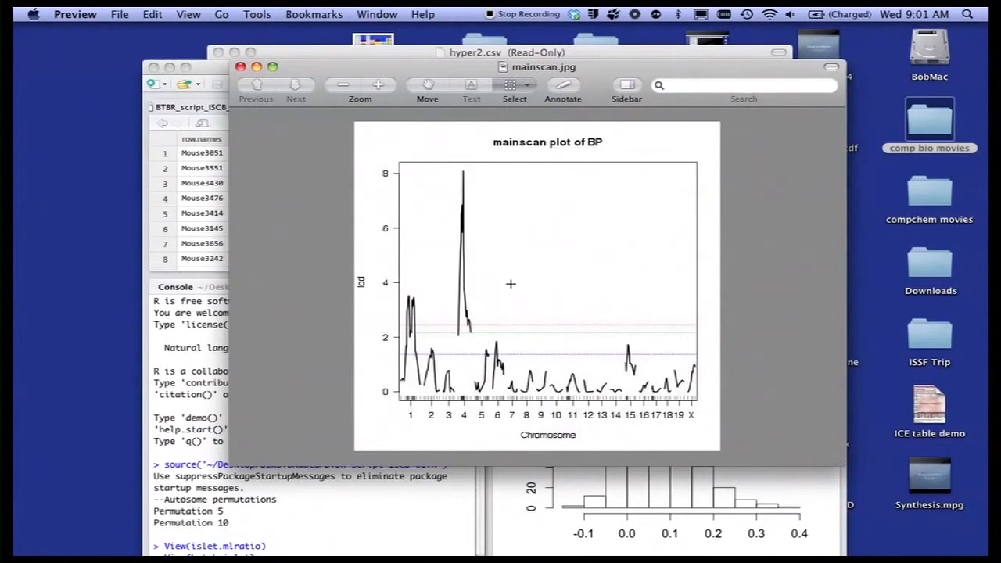
{"action": "mouse_move", "coordinate": [670, 534]}
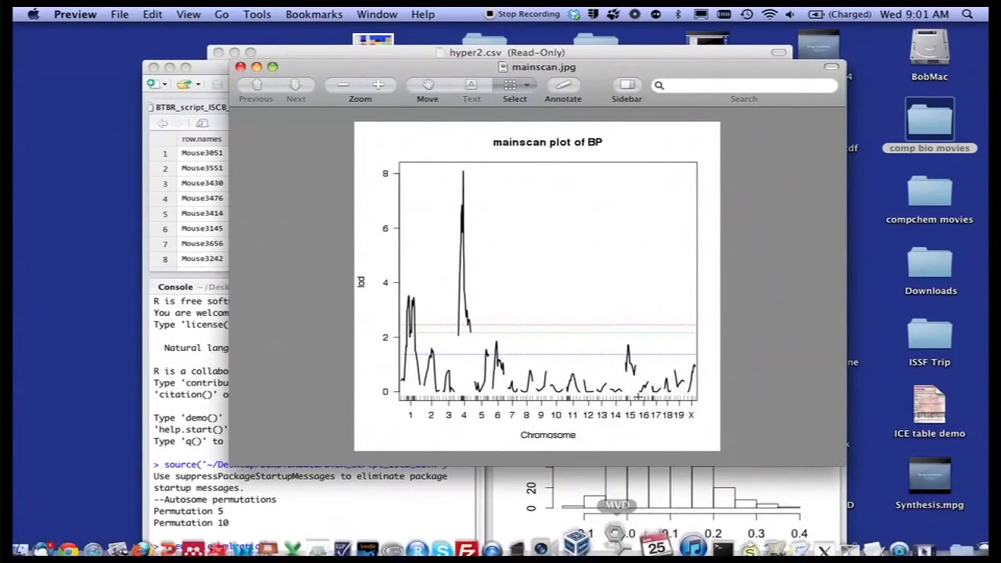
Download PDB entry 1hvr, import its proteins and ligands, and hide the ligands.
{"action": "left_click", "coordinate": [617, 545]}
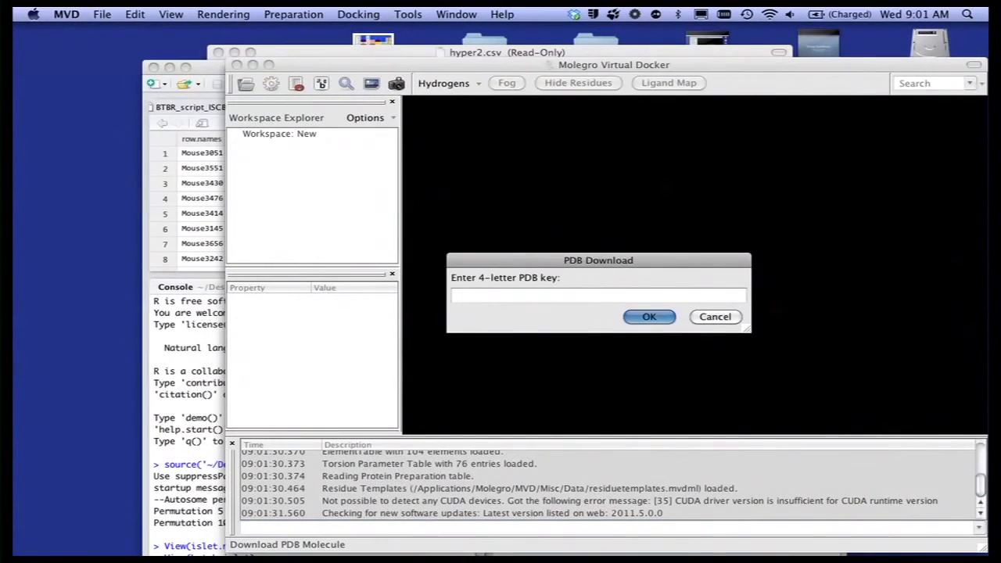
{"action": "type", "text": "1"}
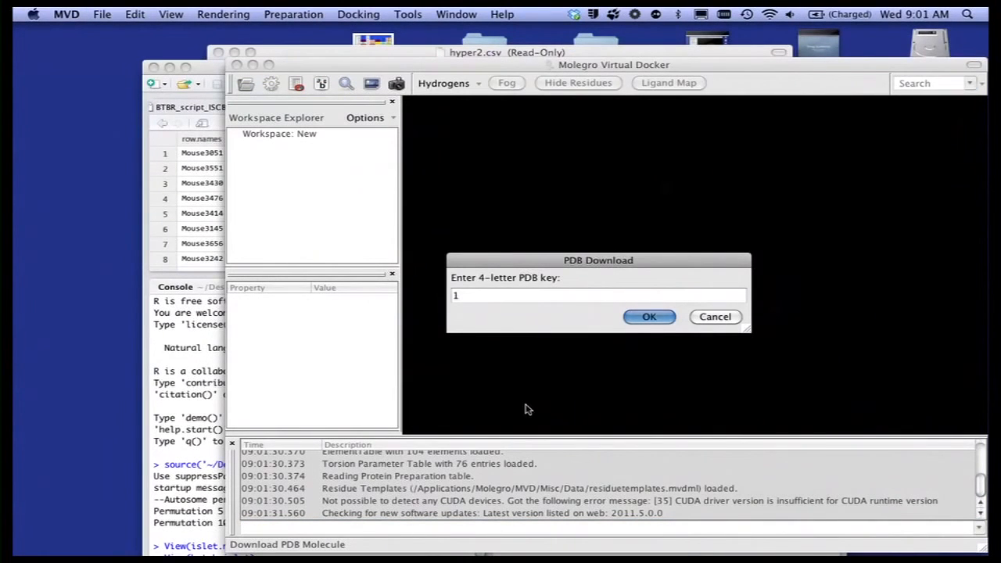
{"action": "type", "text": "hvr"}
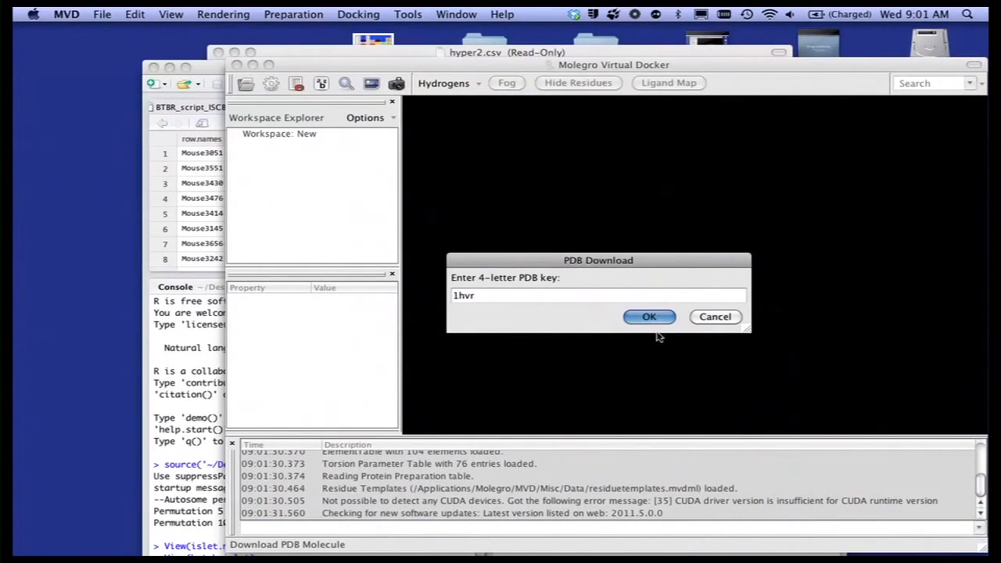
{"action": "left_click", "coordinate": [649, 315]}
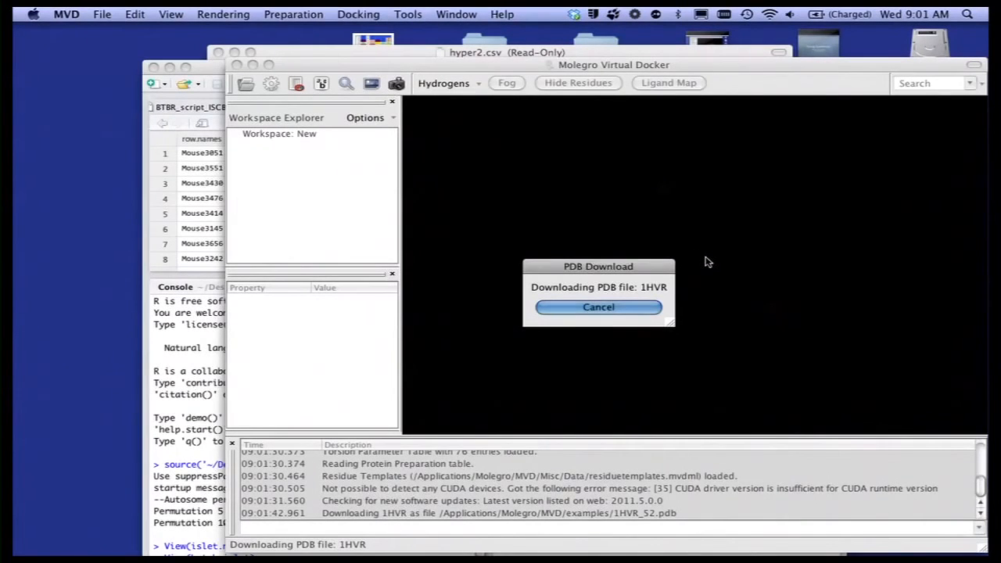
{"action": "left_click", "coordinate": [598, 306]}
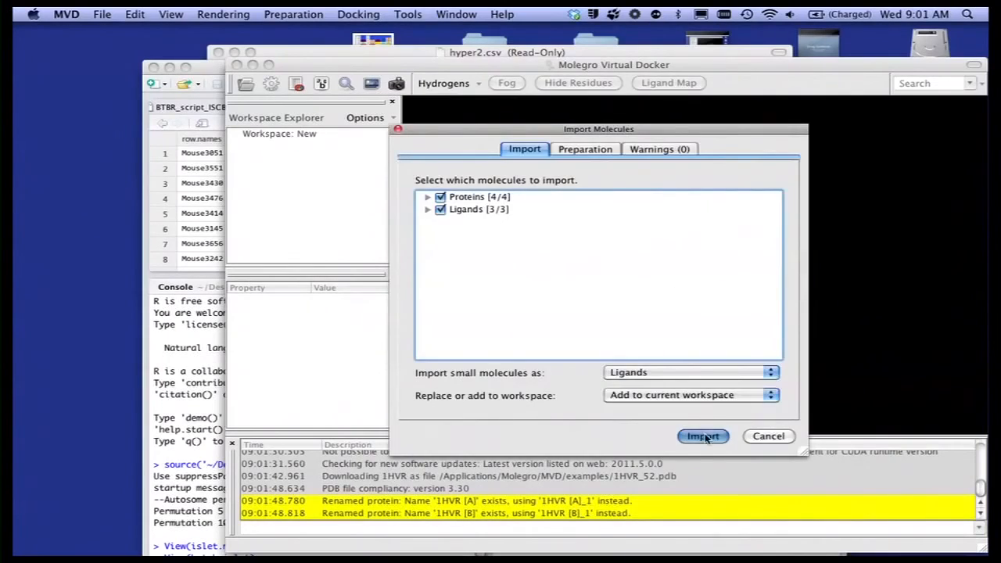
{"action": "left_click", "coordinate": [701, 436]}
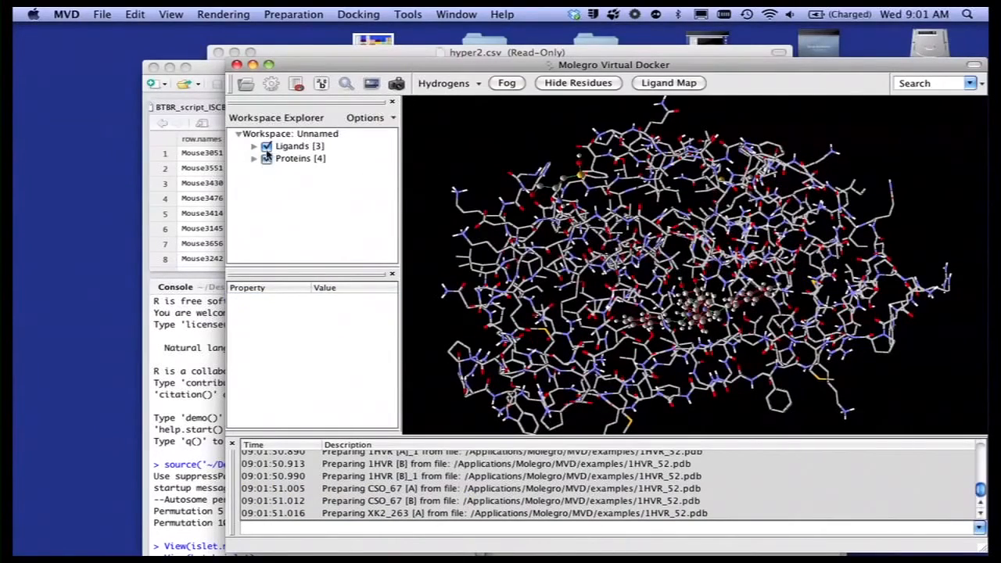
{"action": "left_click", "coordinate": [266, 146]}
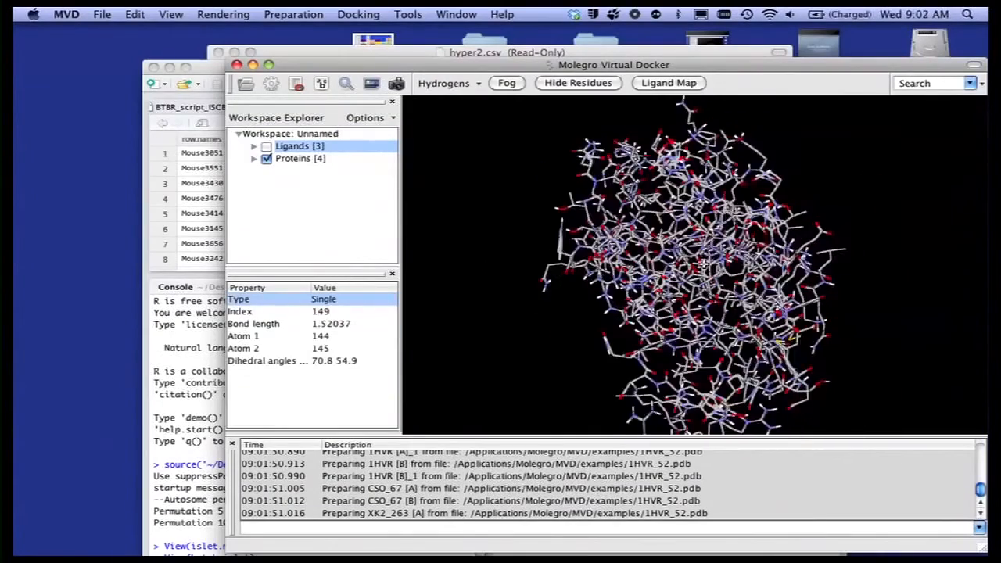
{"action": "left_click", "coordinate": [170, 14]}
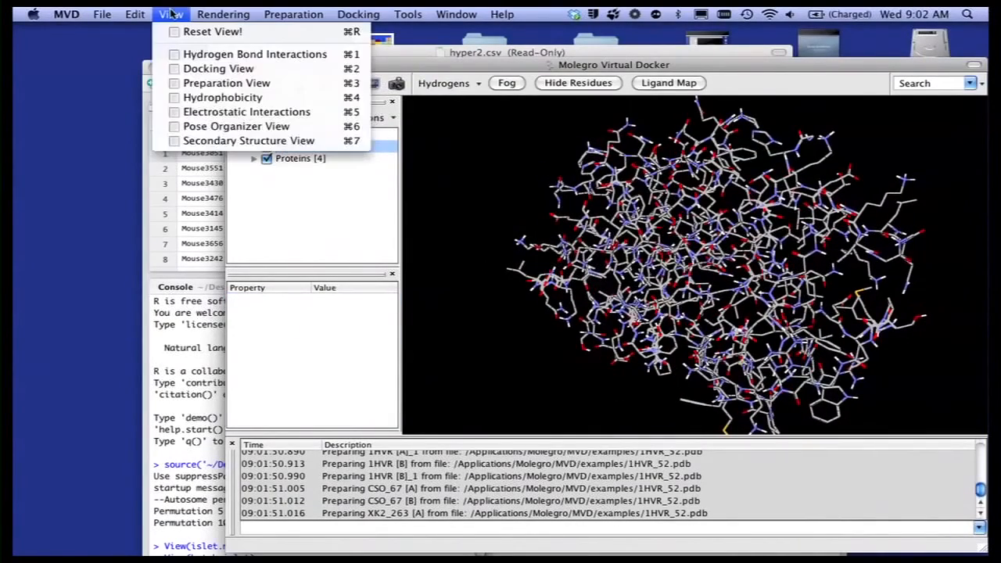
Switch to Secondary Structure View and rotate the 1HVR backbone cartoon.
{"action": "left_click", "coordinate": [249, 141]}
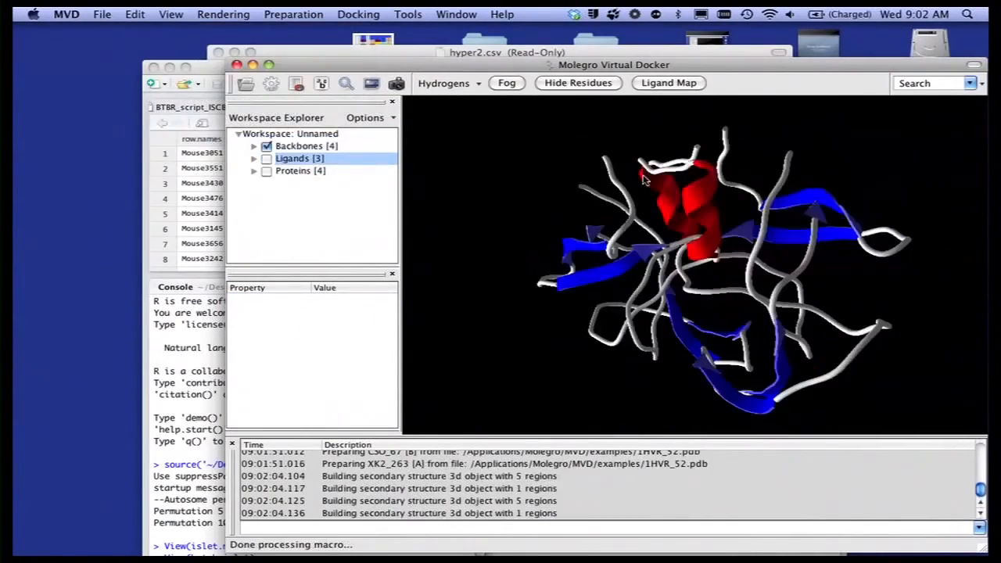
{"action": "left_click_drag", "start_coordinate": [645, 180], "coordinate": [836, 229]}
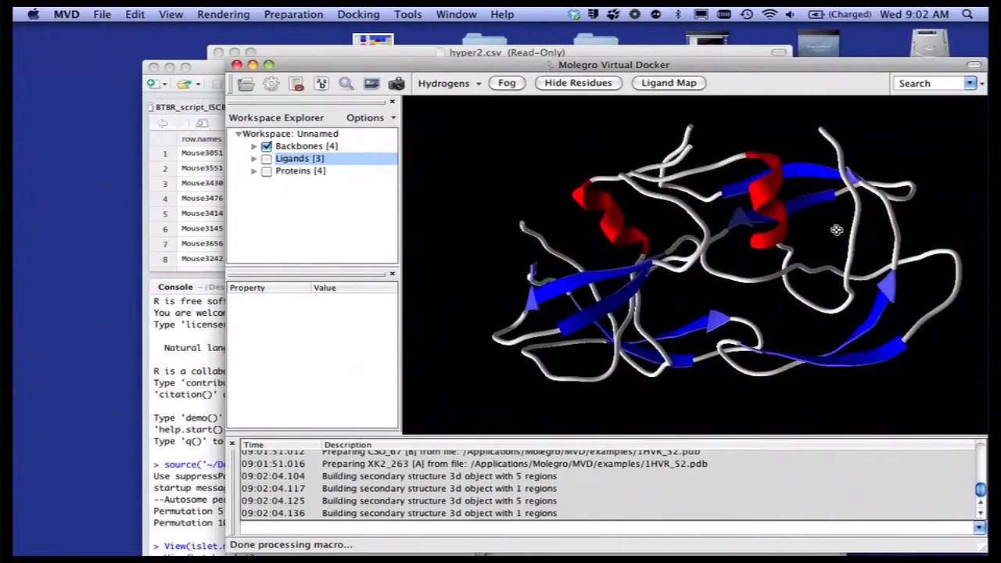
{"action": "left_click_drag", "start_coordinate": [836, 229], "coordinate": [617, 236]}
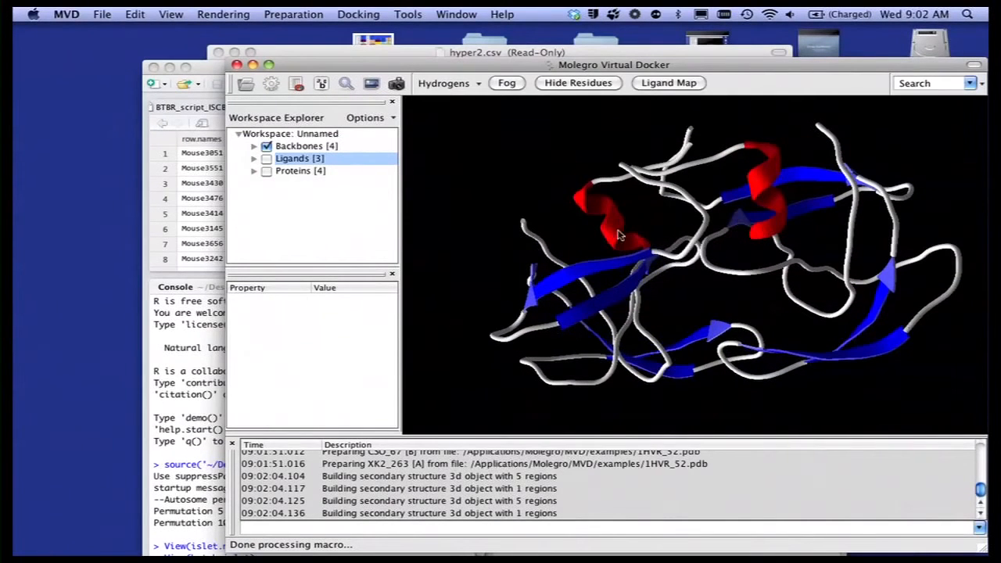
{"action": "left_click_drag", "start_coordinate": [618, 234], "coordinate": [723, 207]}
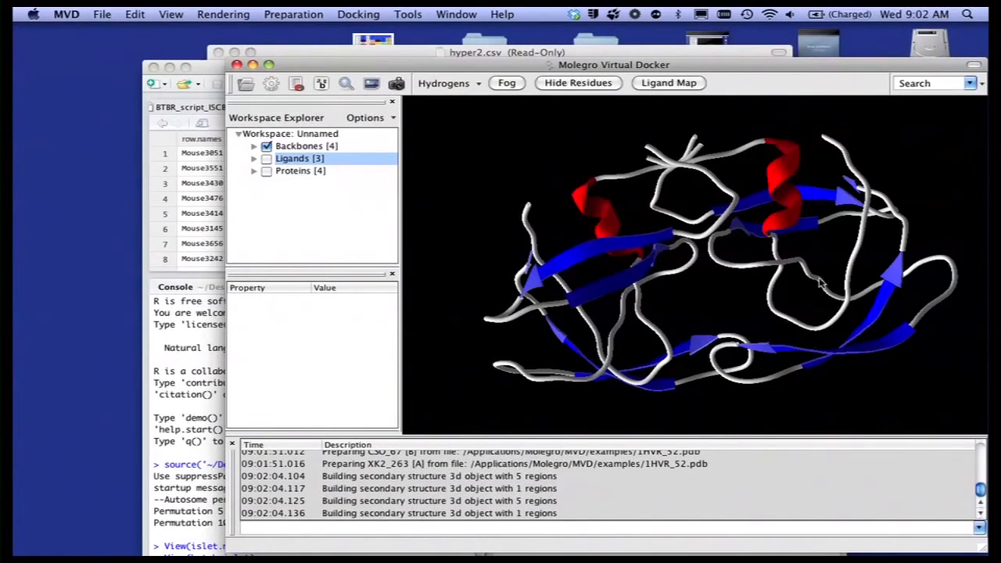
{"action": "left_click", "coordinate": [293, 14]}
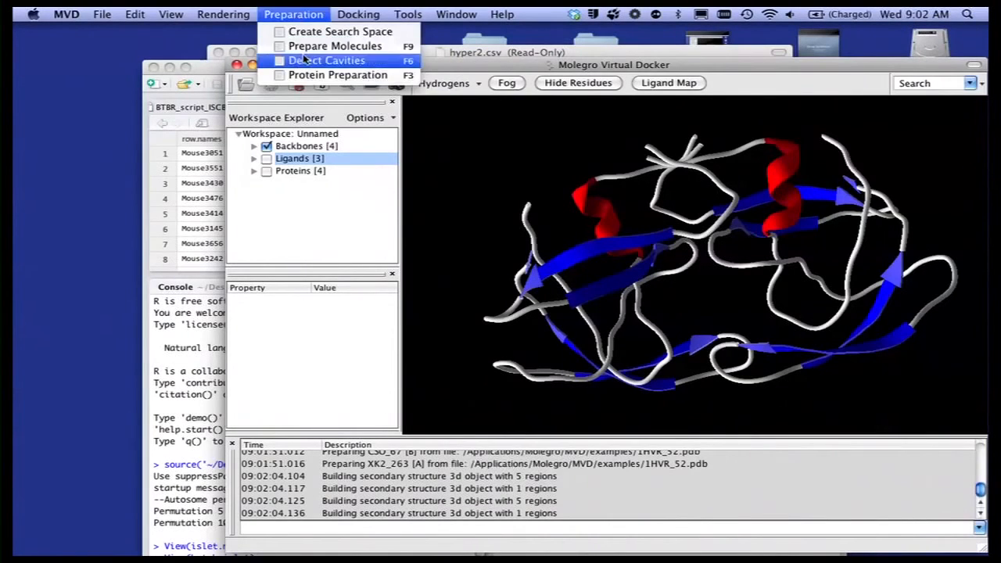
Detect the protease cavities and show the expanded ligand list again.
{"action": "left_click", "coordinate": [327, 60]}
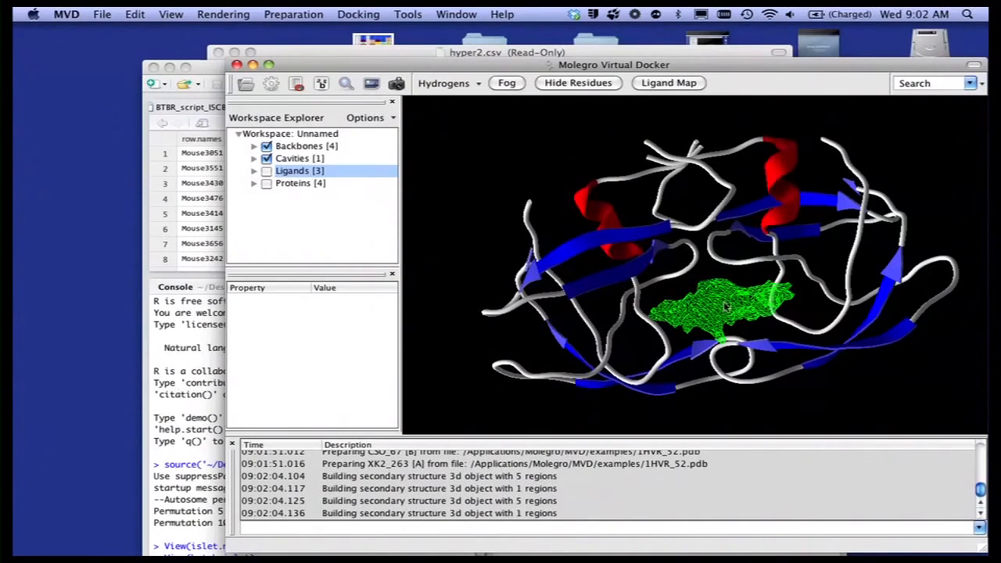
{"action": "mouse_move", "coordinate": [390, 194]}
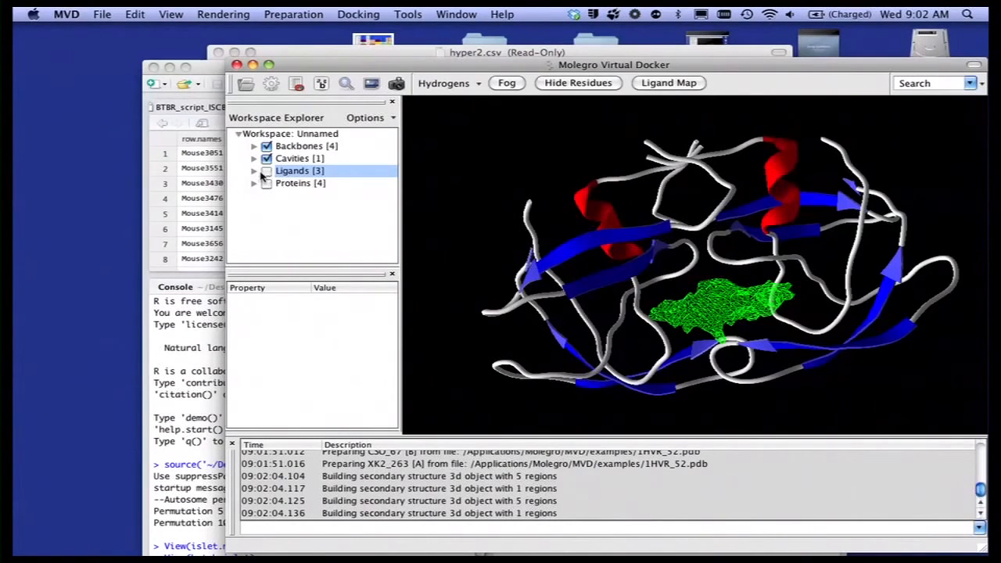
{"action": "left_click", "coordinate": [266, 171]}
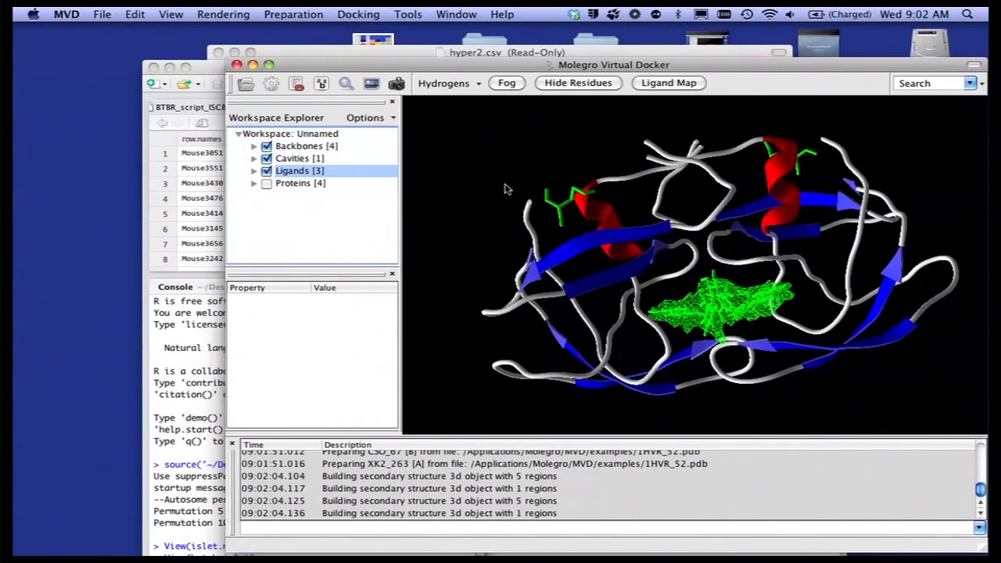
{"action": "left_click", "coordinate": [254, 170]}
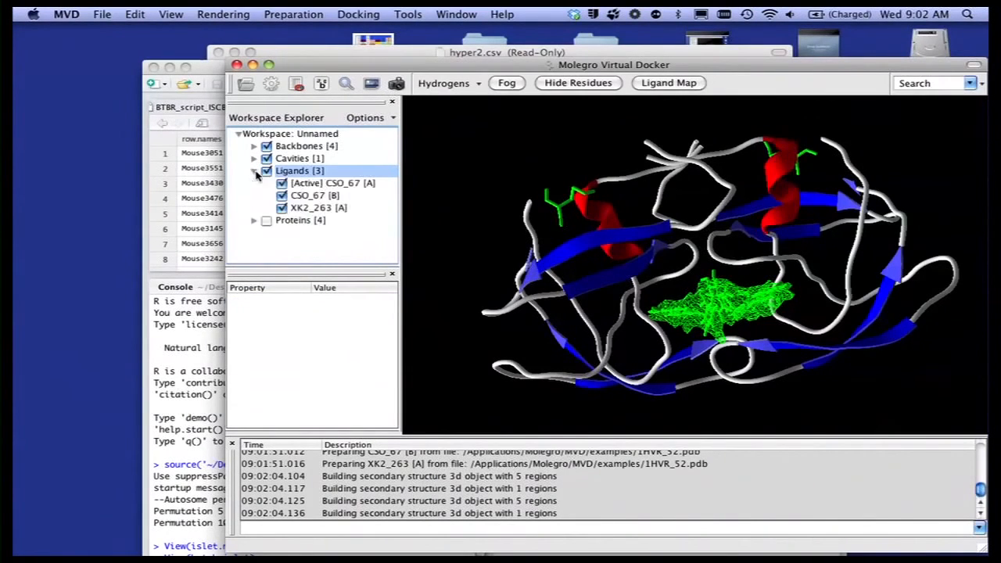
Inspect ligands CSO_67 [A], CSO_67 [B], XK2_263 [A] and draw them ball-and-stick.
{"action": "left_click", "coordinate": [333, 183]}
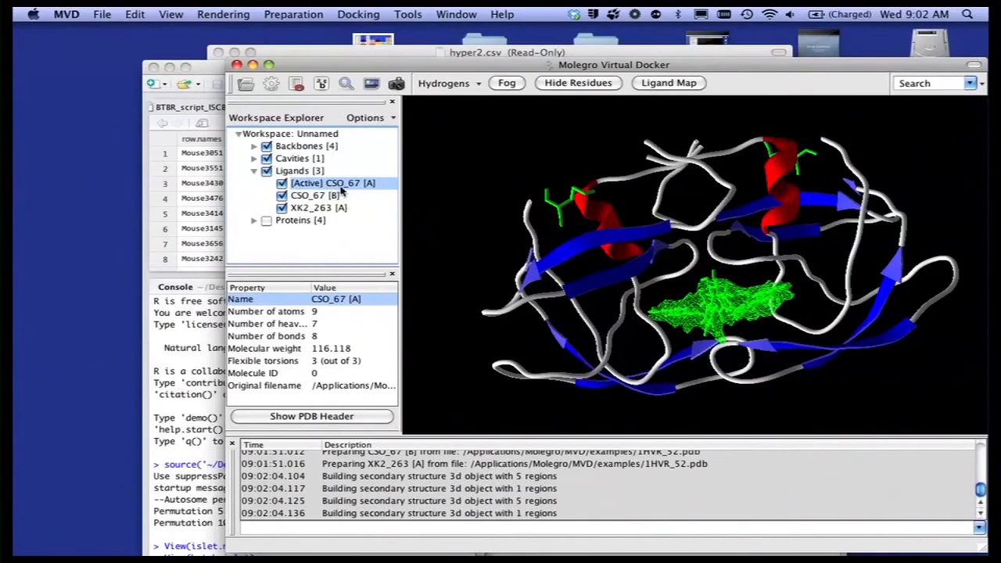
{"action": "left_click", "coordinate": [315, 195]}
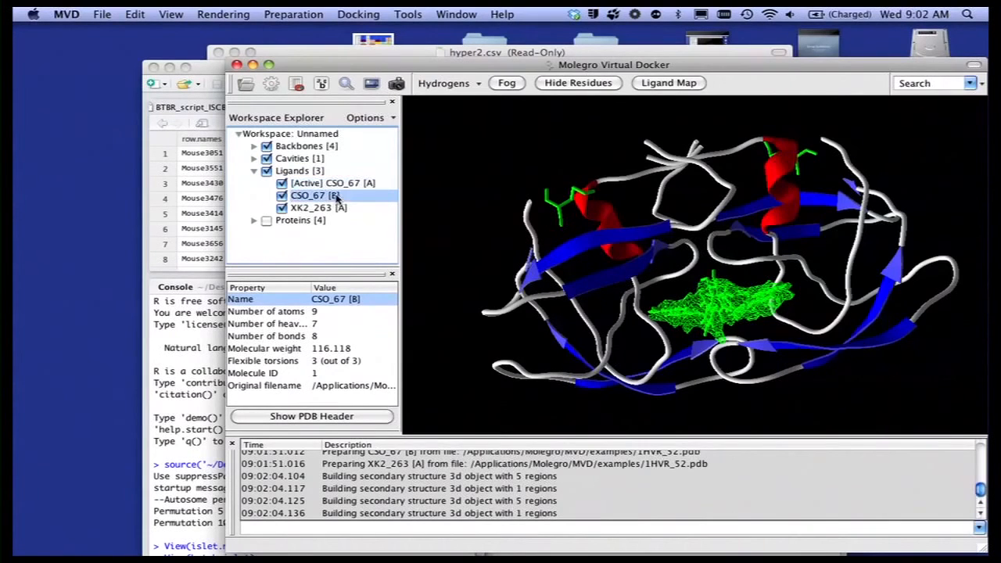
{"action": "left_click", "coordinate": [318, 207]}
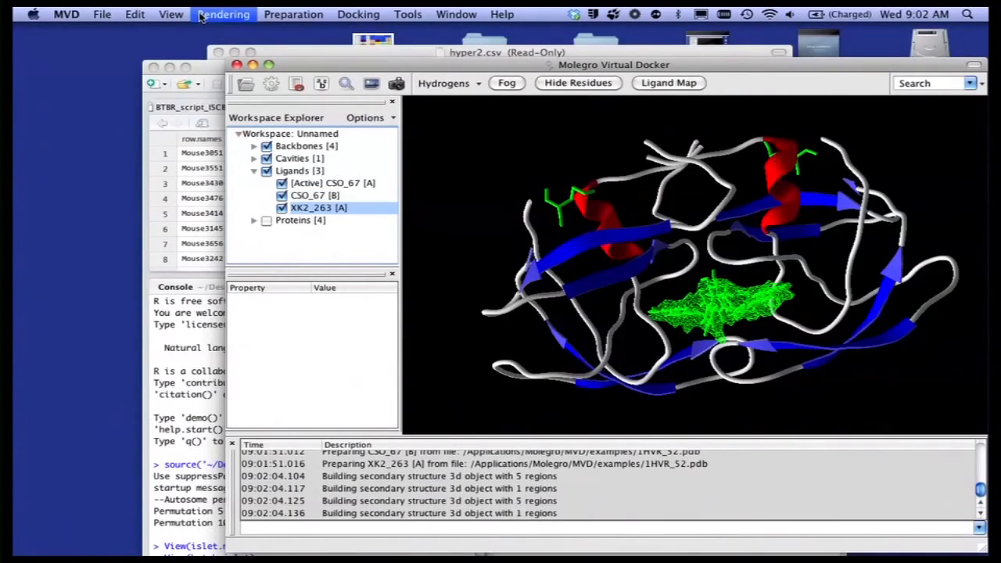
{"action": "left_click", "coordinate": [223, 14]}
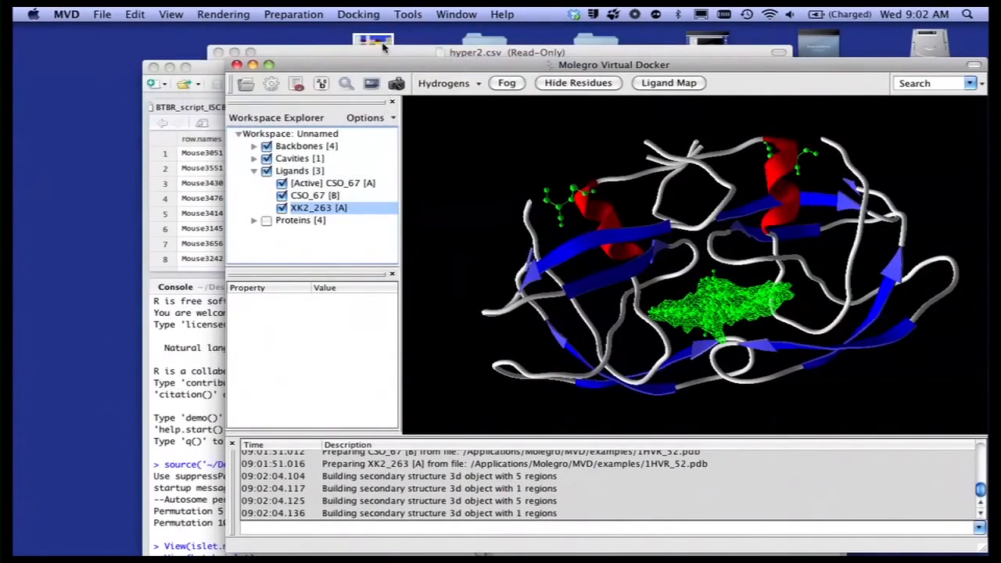
{"action": "left_click", "coordinate": [222, 14]}
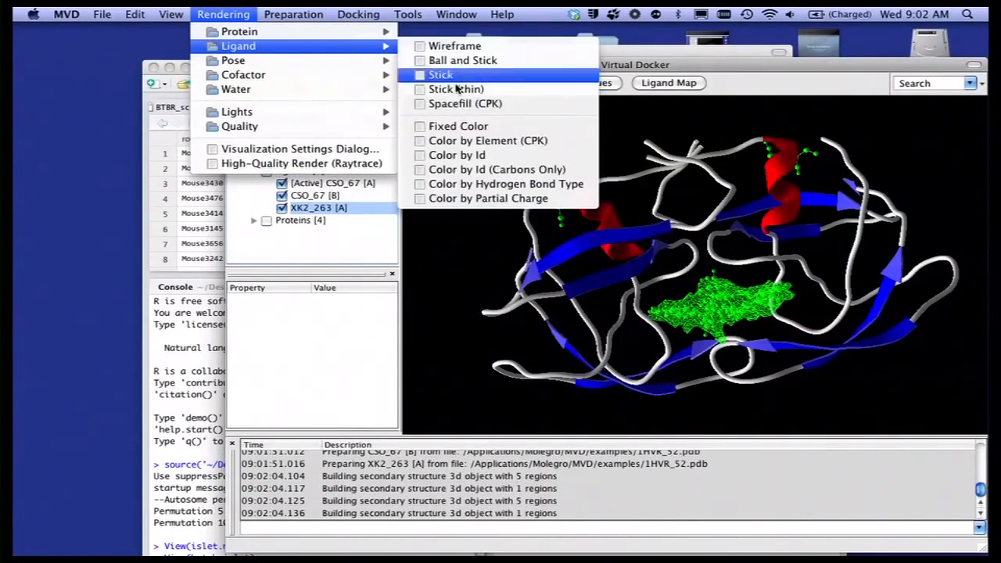
Apply ligand coloring, hide the backbones and CSO_67 ligands, focus XK2_263, and show protein atoms.
{"action": "left_click", "coordinate": [463, 59]}
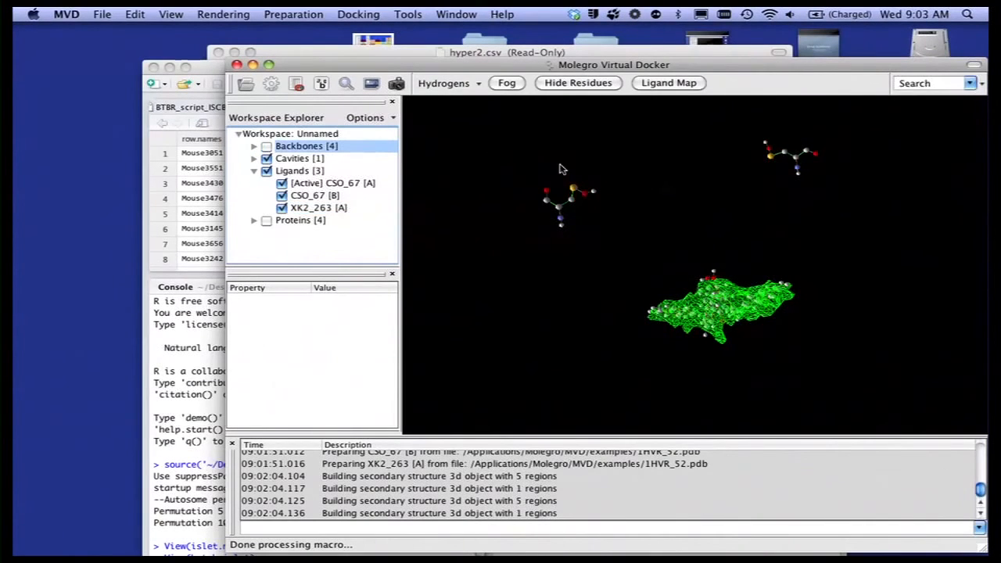
{"action": "mouse_move", "coordinate": [515, 118]}
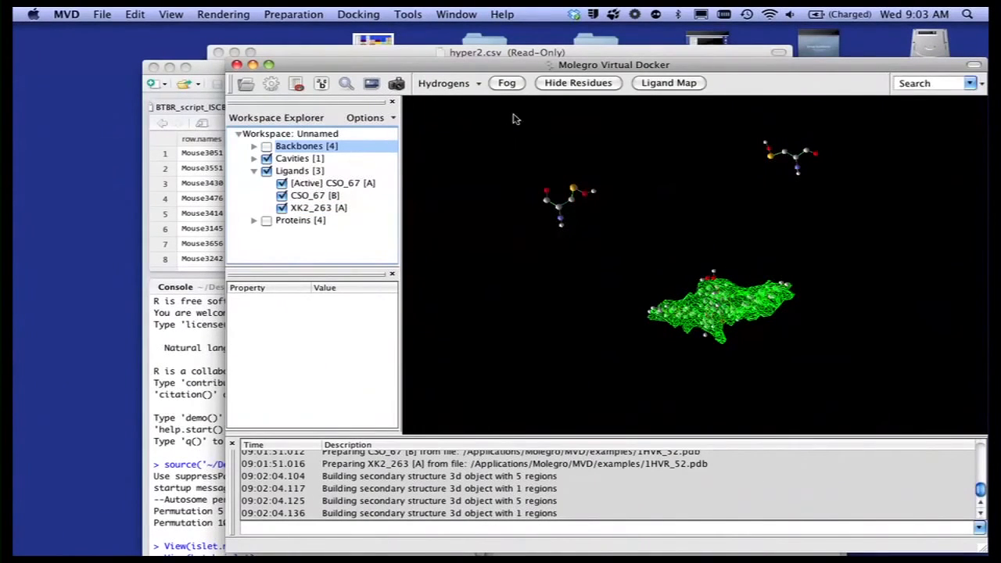
{"action": "left_click", "coordinate": [314, 195]}
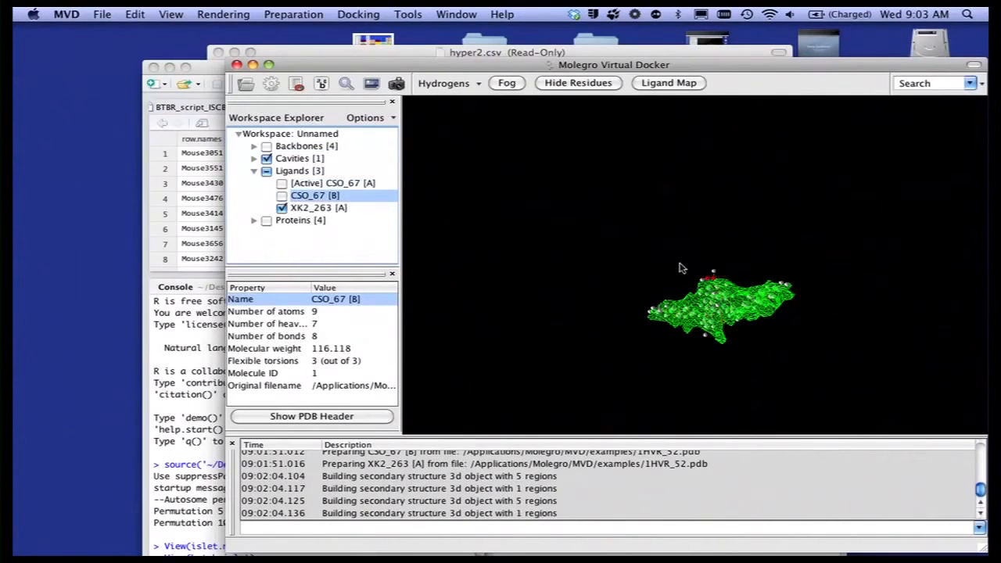
{"action": "left_click", "coordinate": [371, 83]}
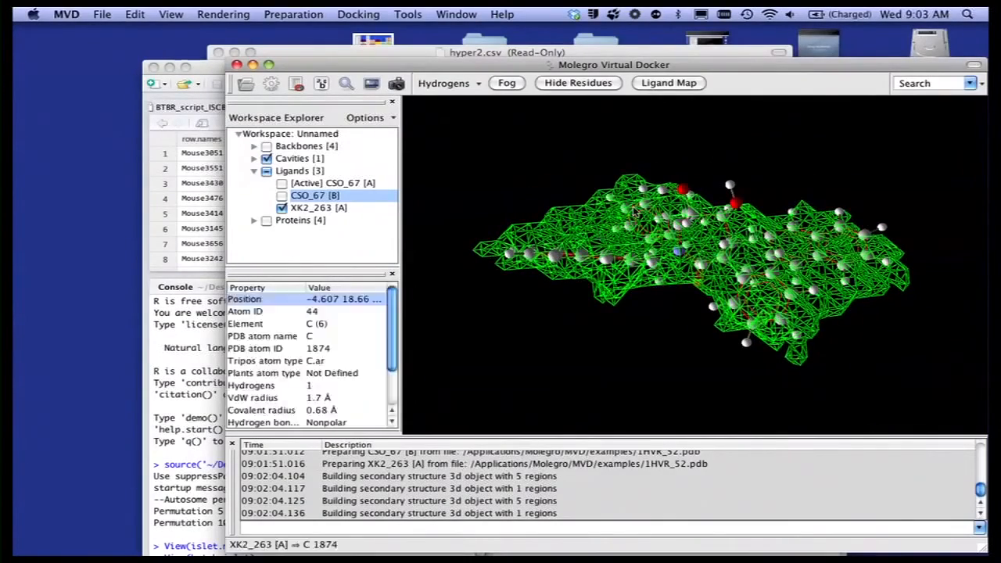
{"action": "left_click", "coordinate": [268, 220]}
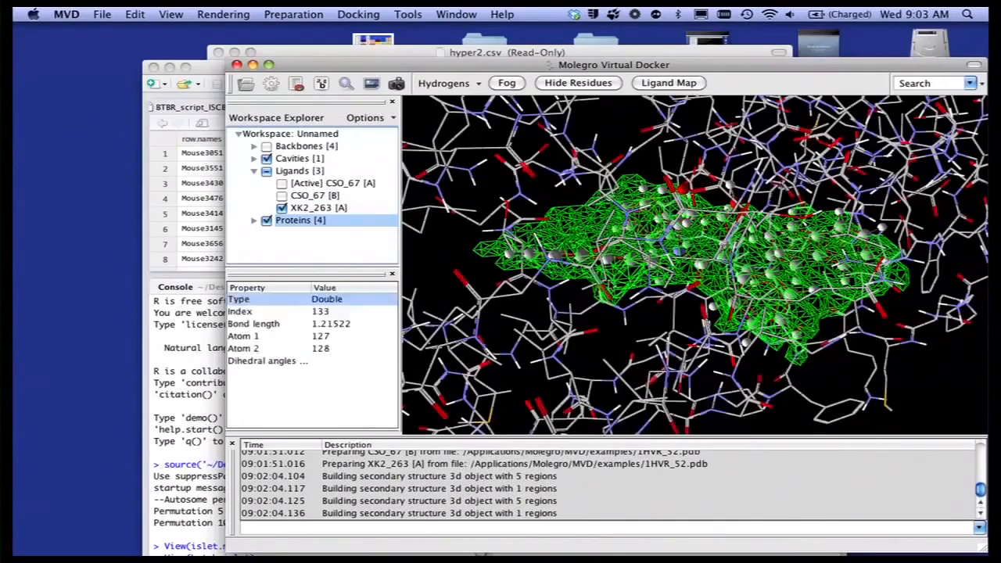